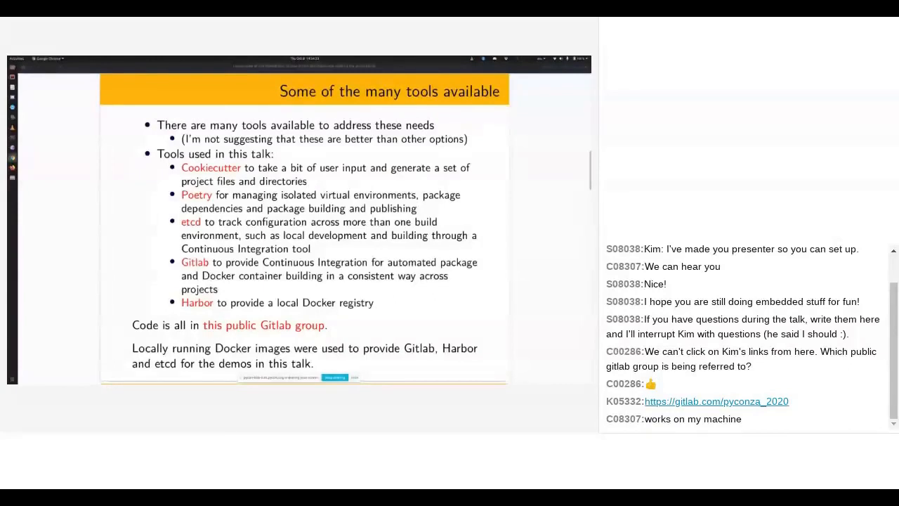
Step: Enter the cookiecutter project name dtr-image-reporter and accept the default version 0.1
scroll(down, 3)
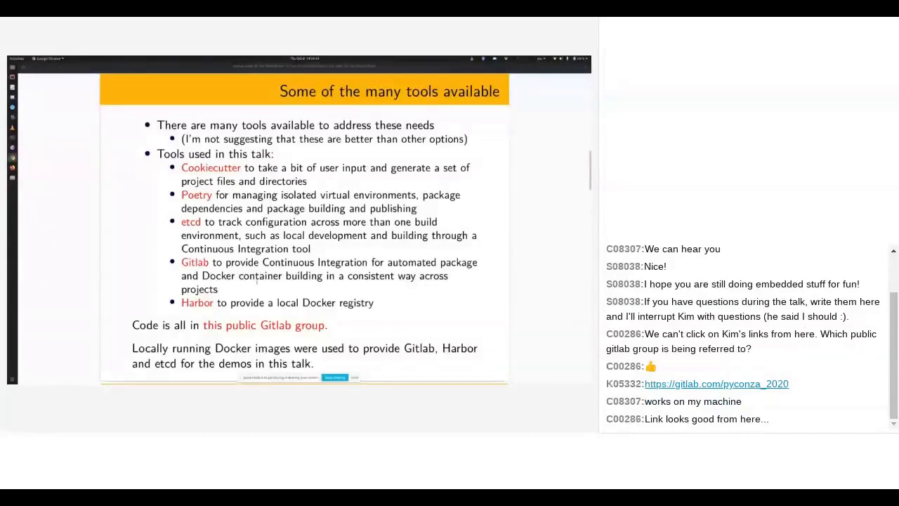
mouse_move(533, 174)
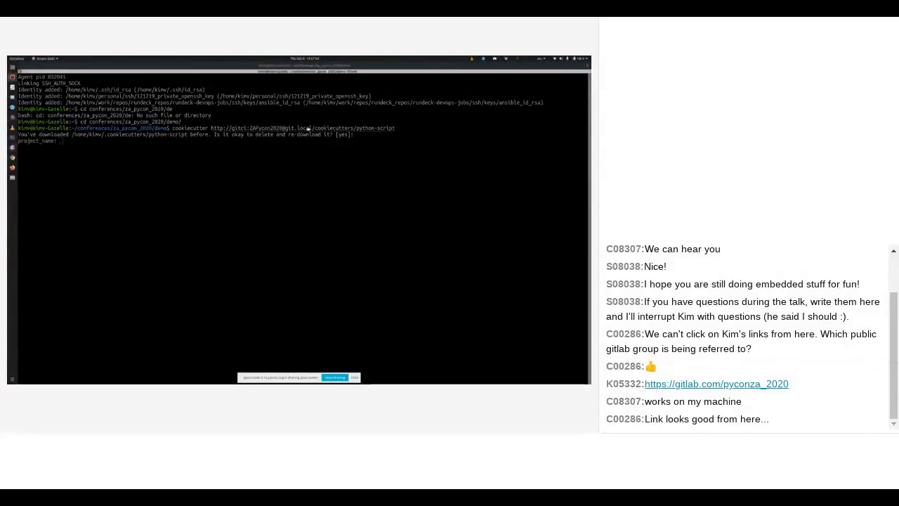
text(dbr-image-reporter)
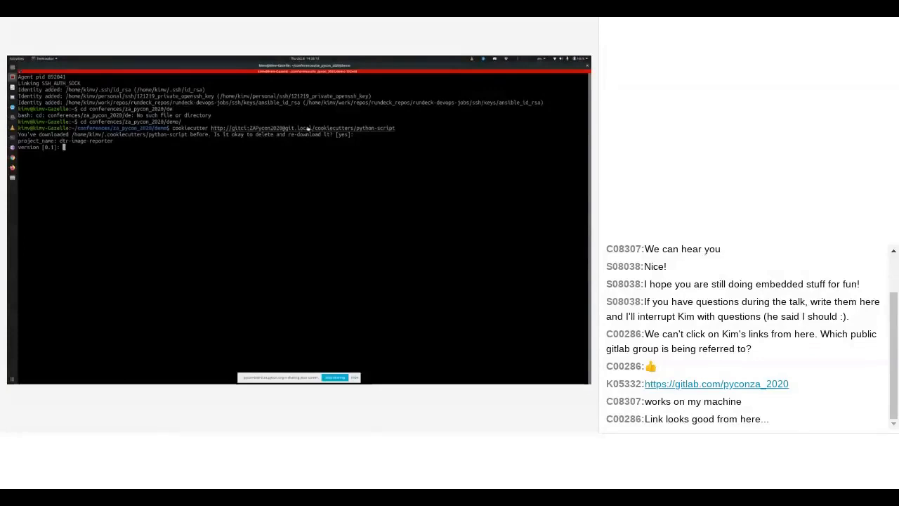
key(Return)
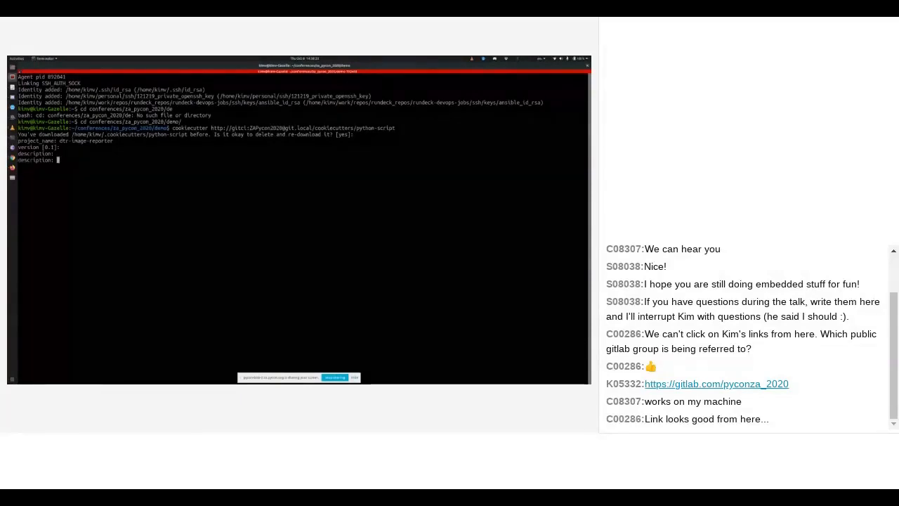
Step: Answer description 'Tool to report Docker registry images', author Kim va, default pyconza group and dtr_image_reporter module
key(Return)
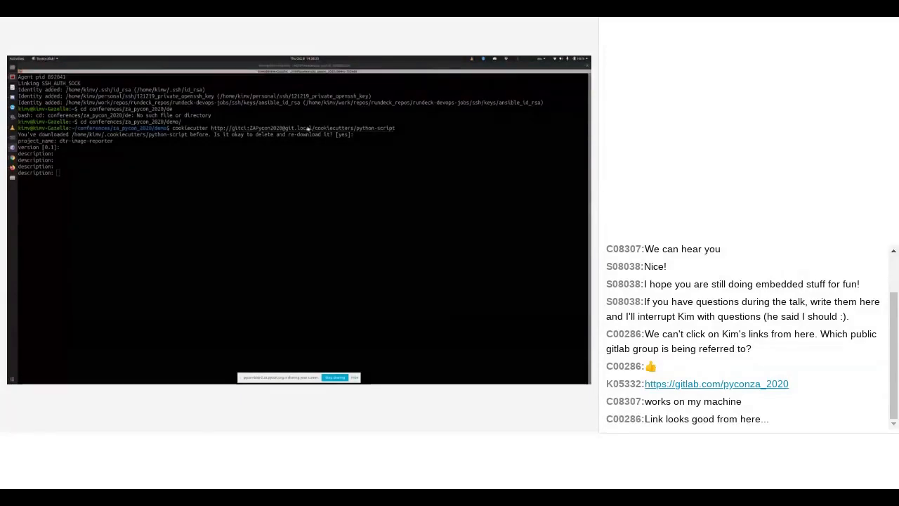
text(Tool to report Docker registry images)
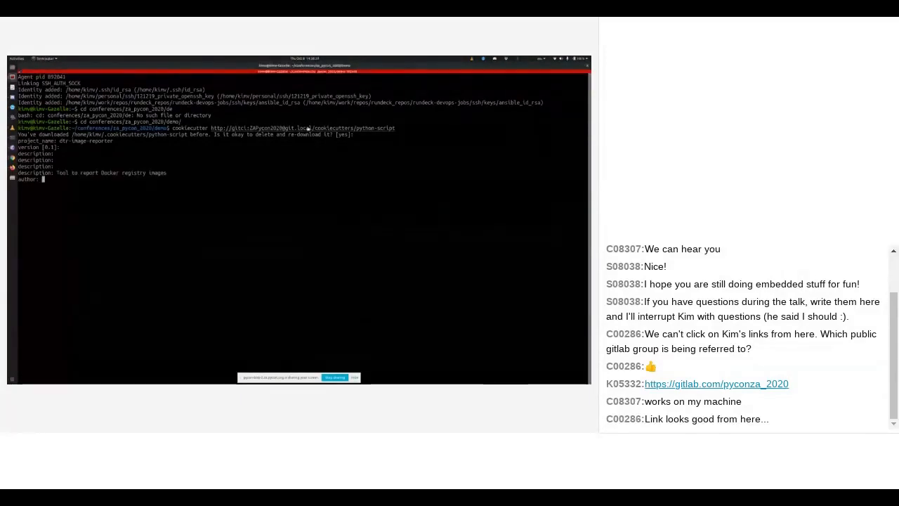
text(Kim van Wyk)
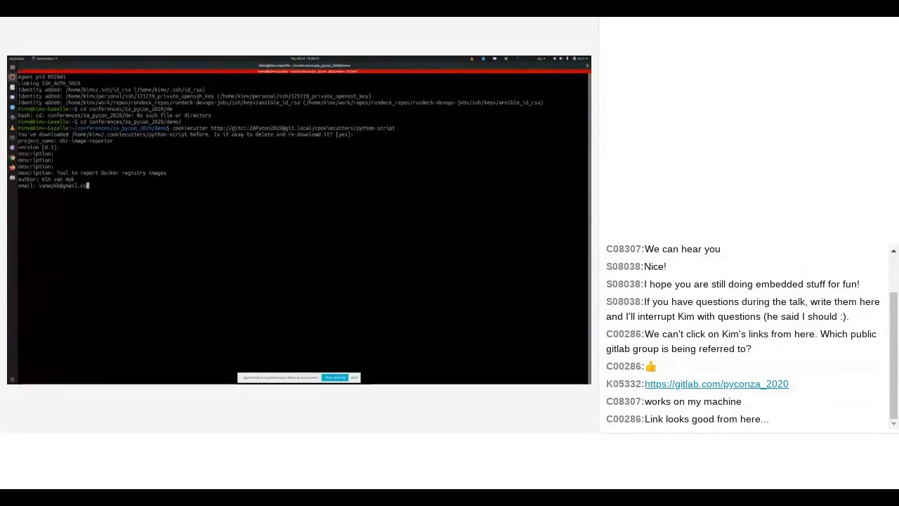
key(Return)
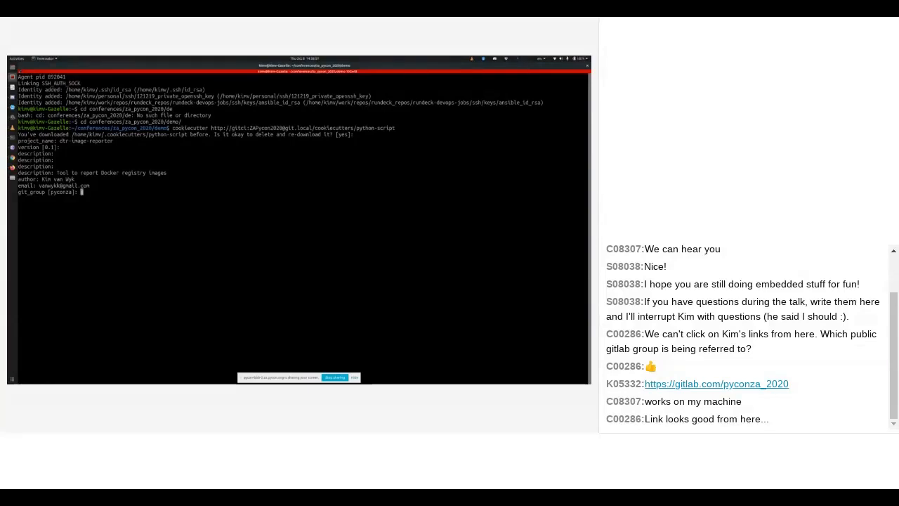
key(Return)
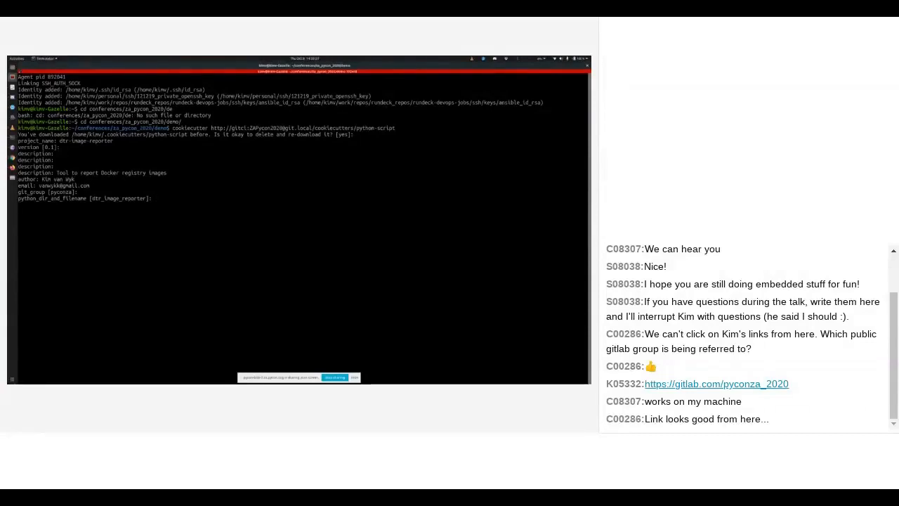
key(Return)
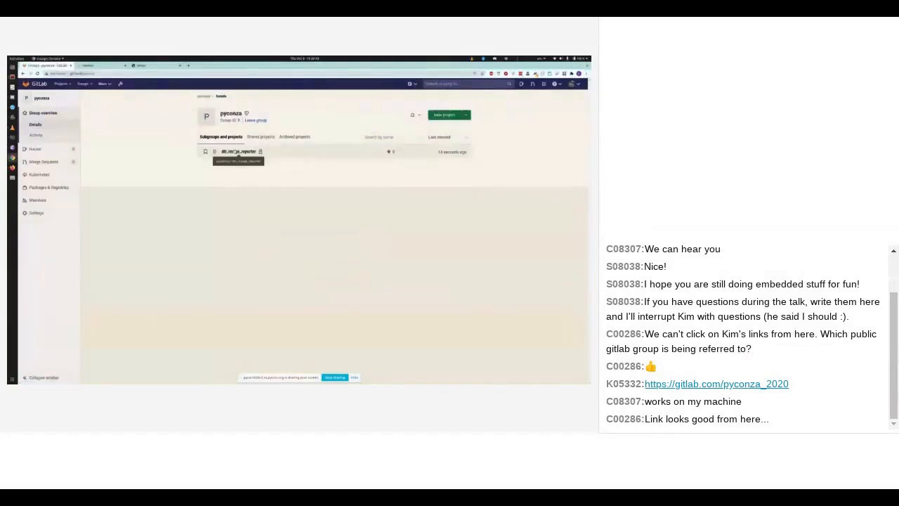
click(239, 151)
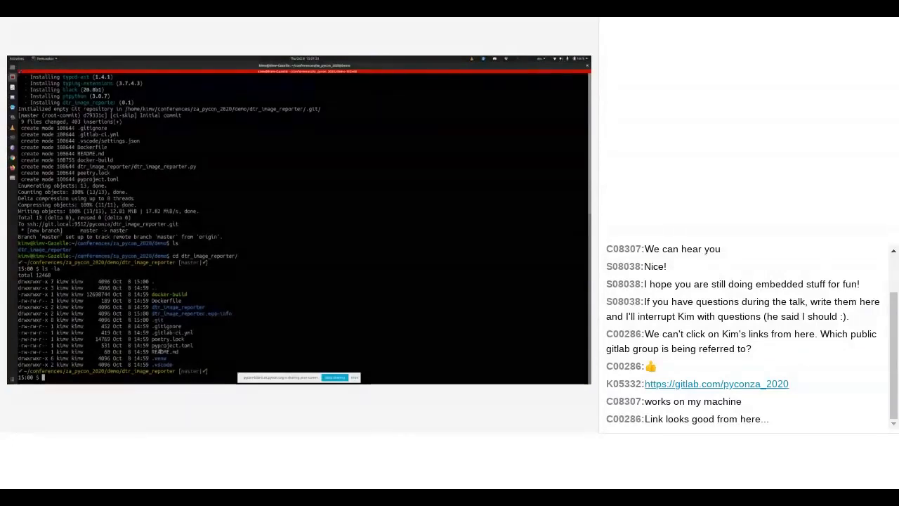
Step: Print the generated Dockerfile with cat
text(cat README.md)
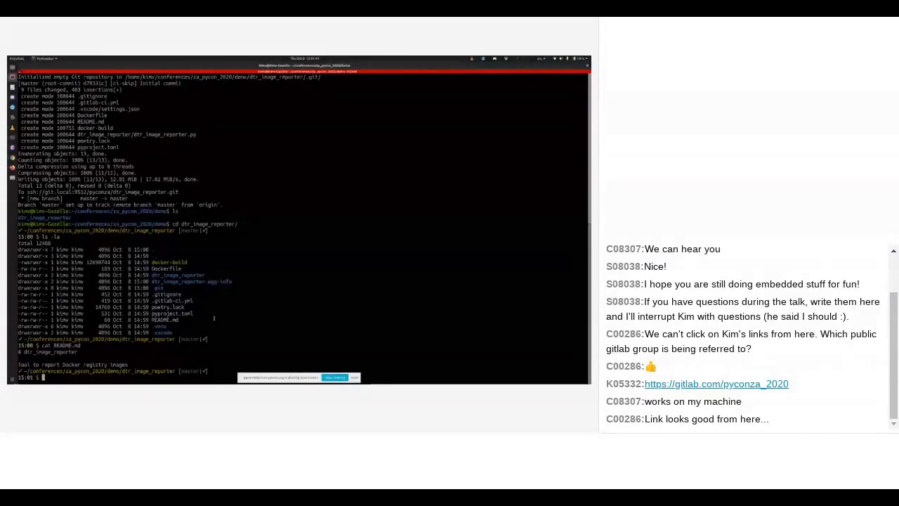
text(cat Dockerfile)
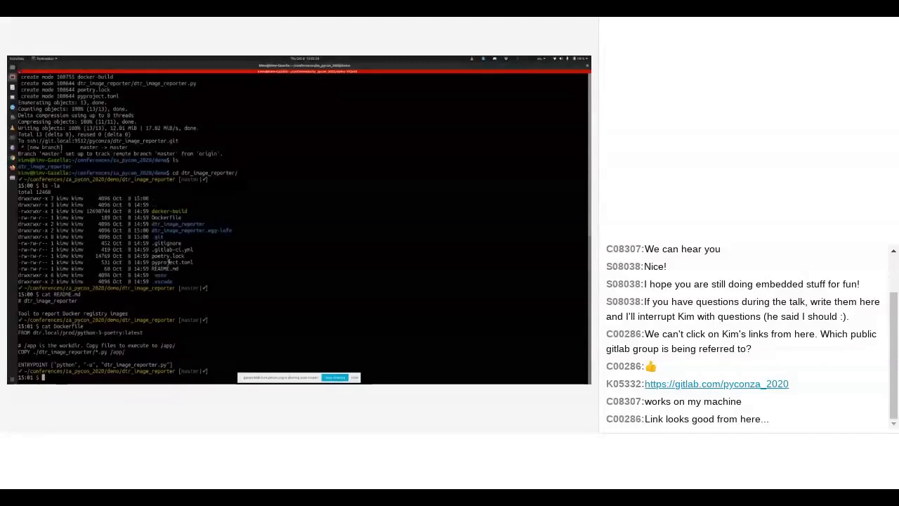
Step: List the project files and the contents of dtr_image_reporter/
text(ls dtr_image_reporter)
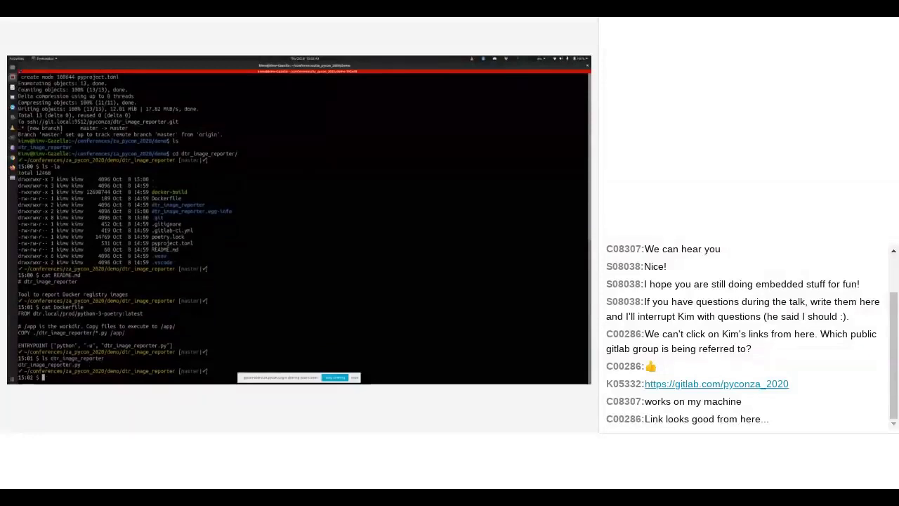
text(ls dtr_image_reporter/)
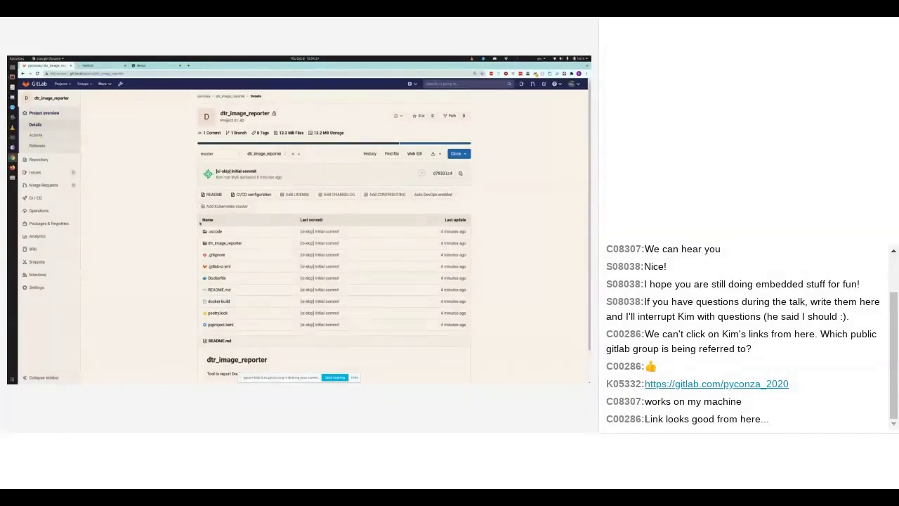
mouse_move(275, 243)
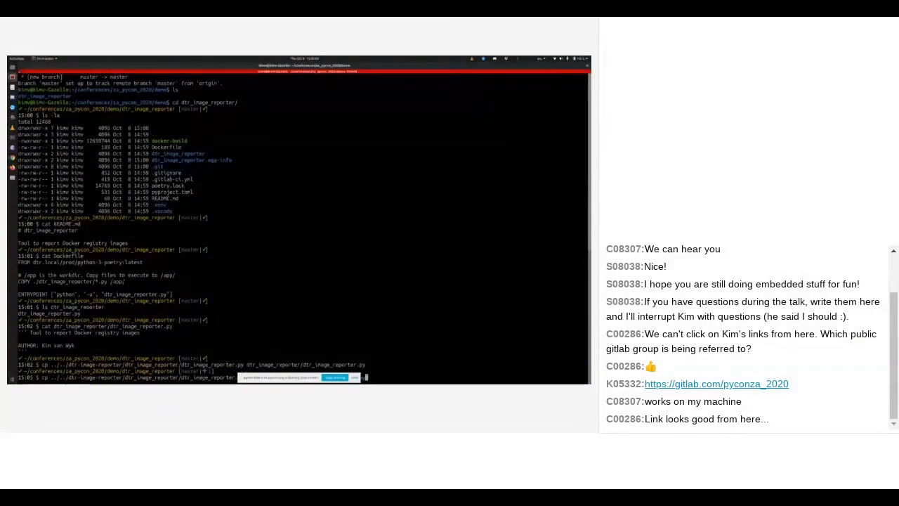
Step: Display dtr_image_reporter/dtr_image_reporter.py, then pyproject.toml, with cat
text(cat d)
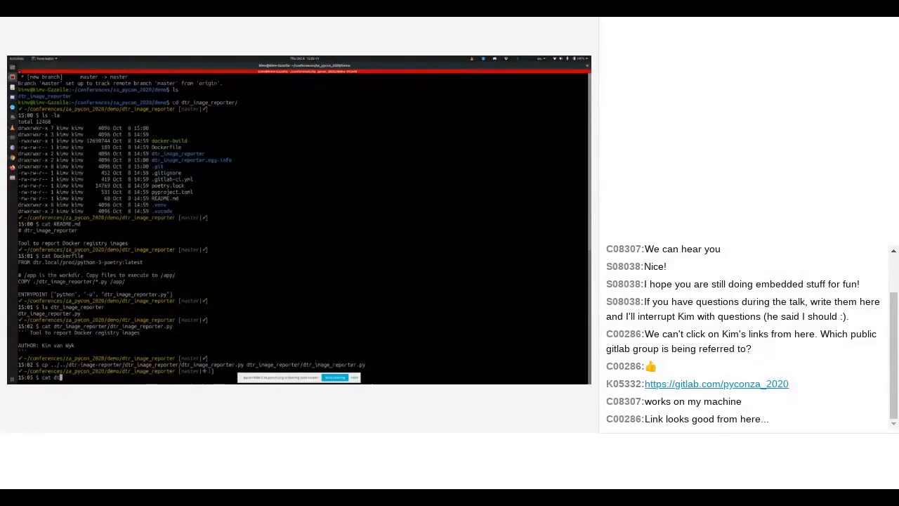
text(tr_image_reporter.py)
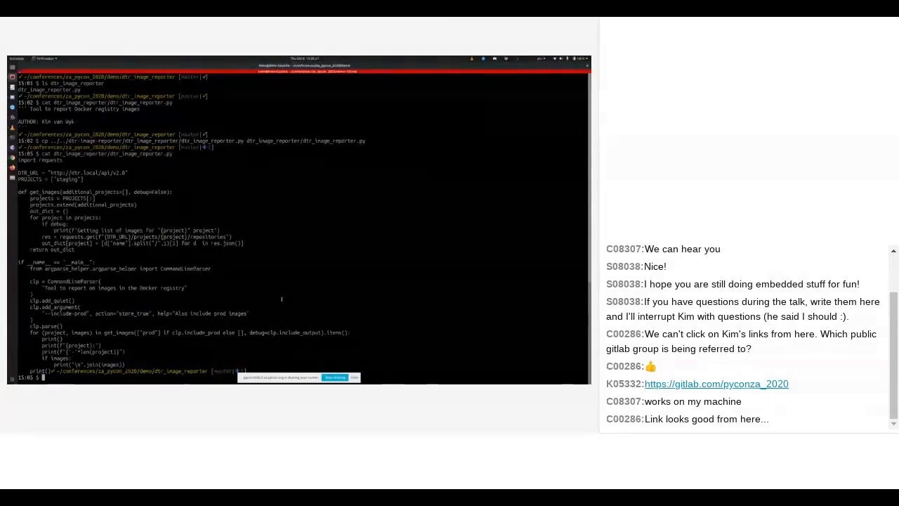
text(cat)
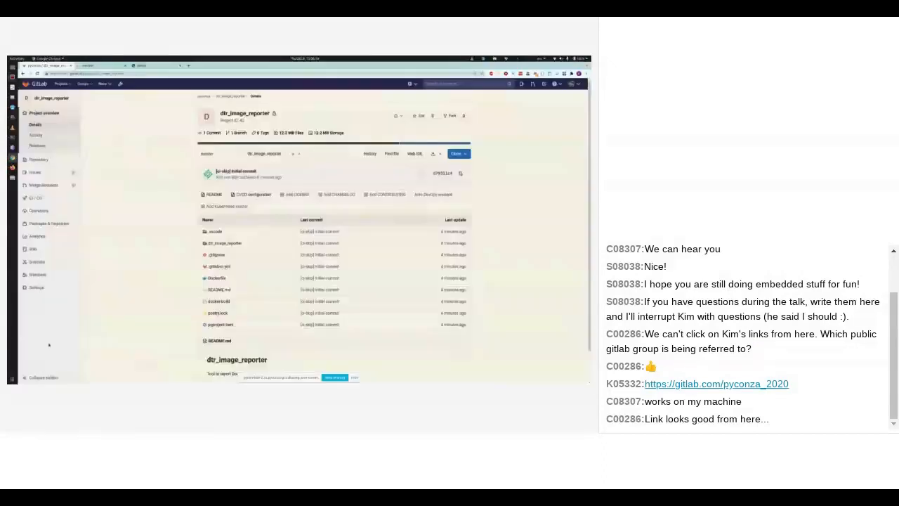
Step: Go to the devpi tab and open the pyconza/pyconza index listing argparse-helper
click(158, 65)
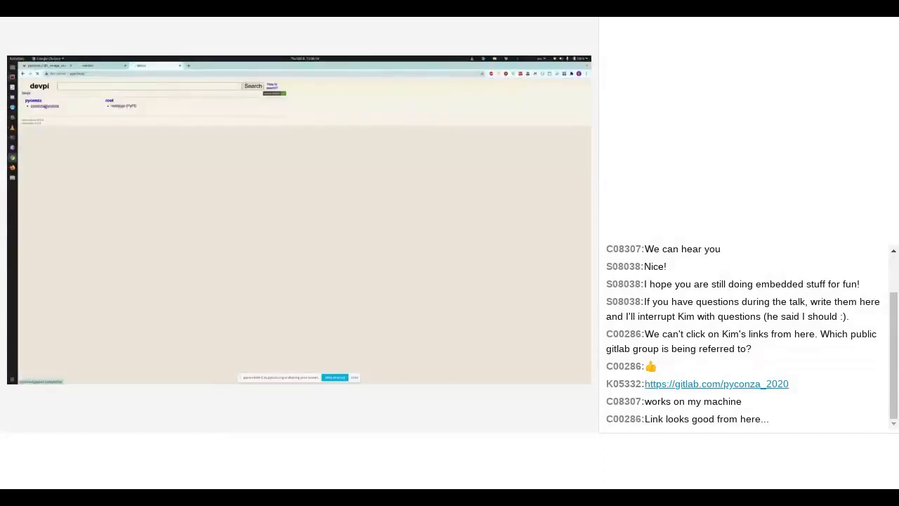
click(44, 106)
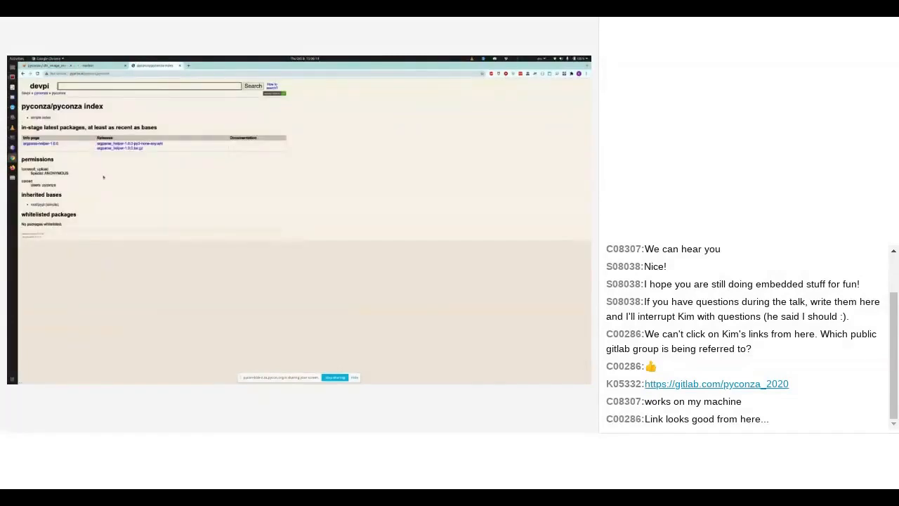
mouse_move(40, 143)
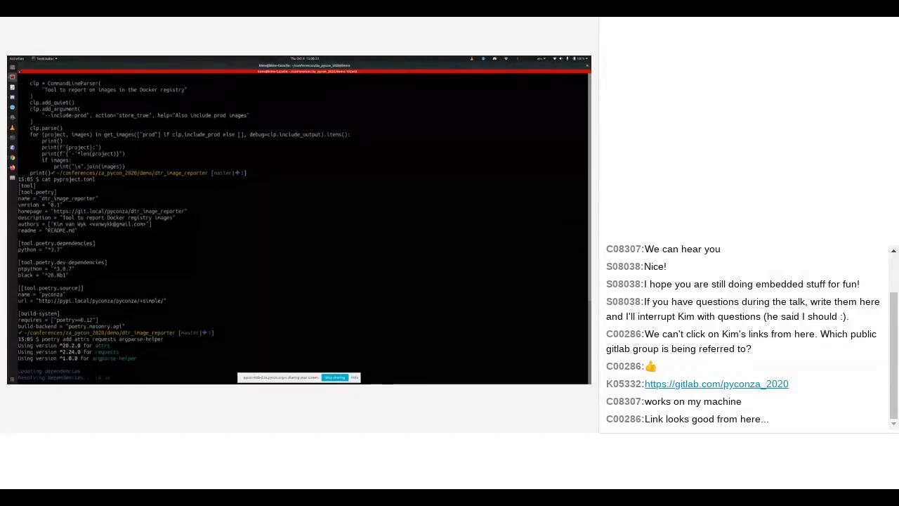
Step: Run poetry add for attrs, requests and argparse-helper
scroll(down, 3)
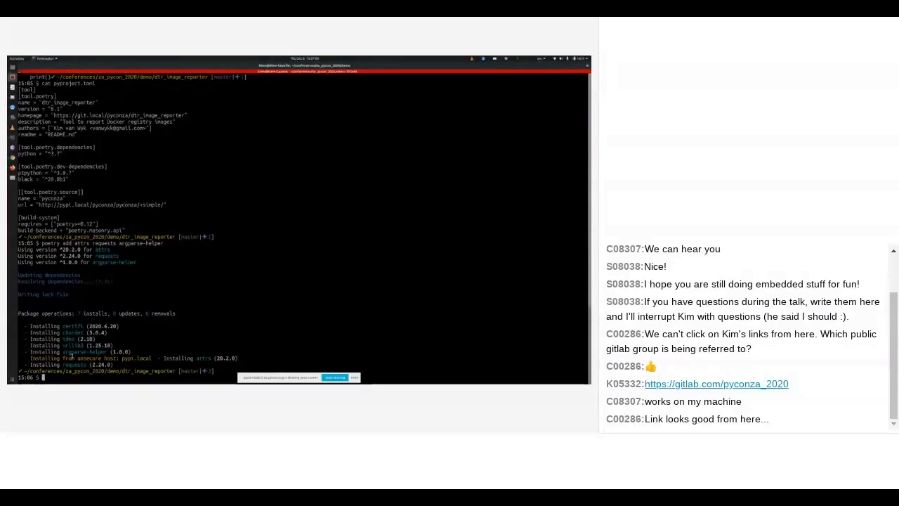
text(poetry shell)
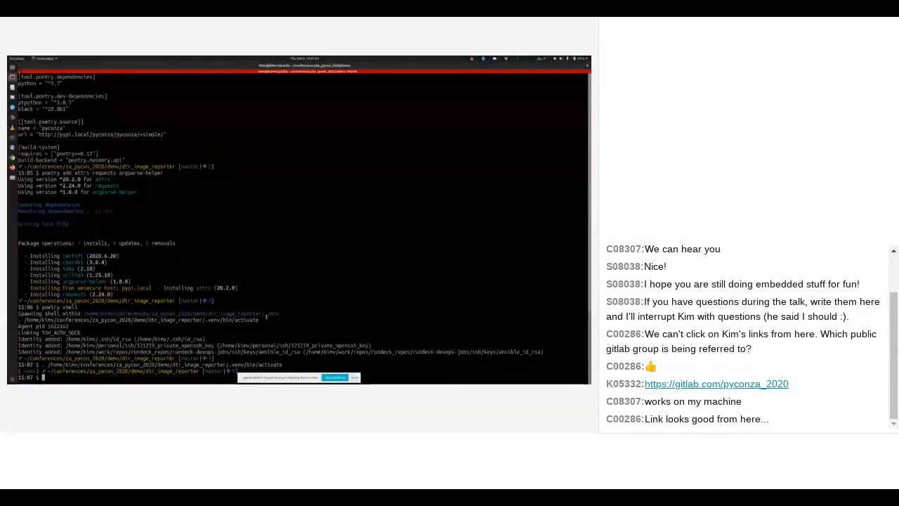
Step: In dtr_image_reporter, run dtr_image_reporter.py with -h, then without arguments
text(co)
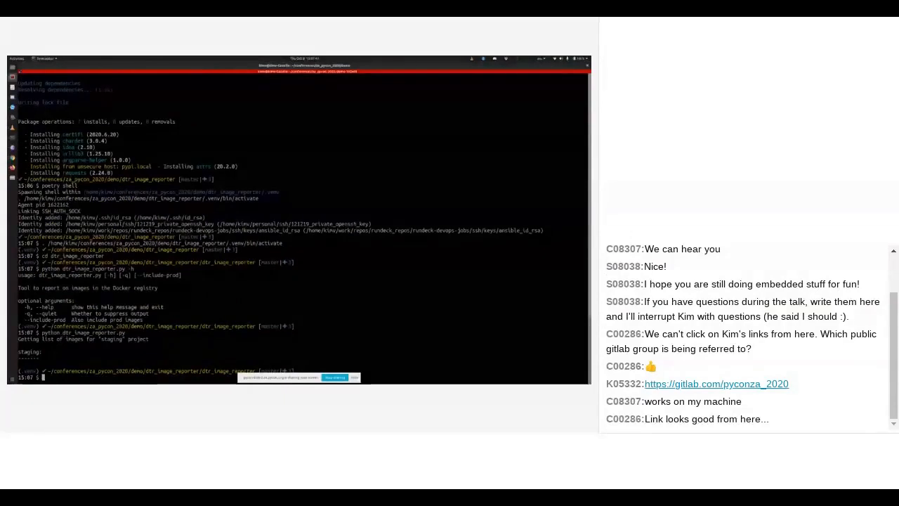
text(python dtr_image_reporter)
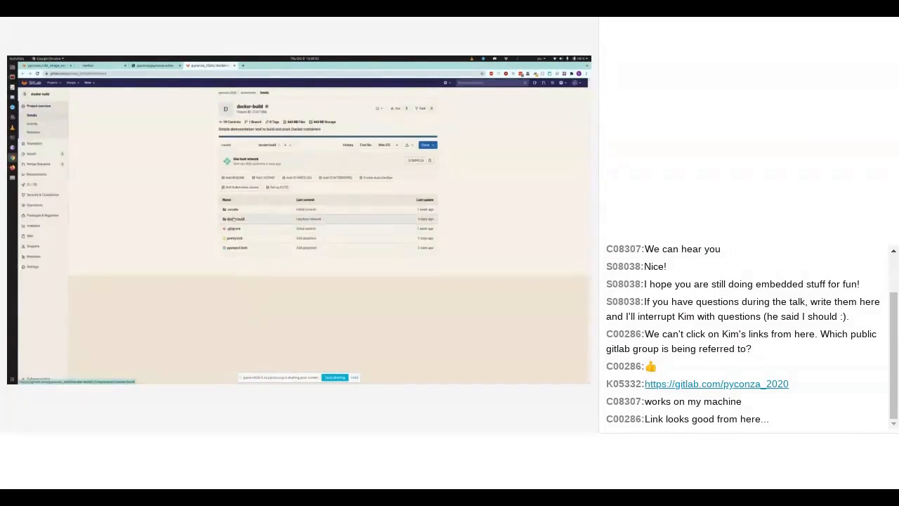
Step: Open docker-build.py inside the docker-build folder and scroll through the whole script
click(235, 218)
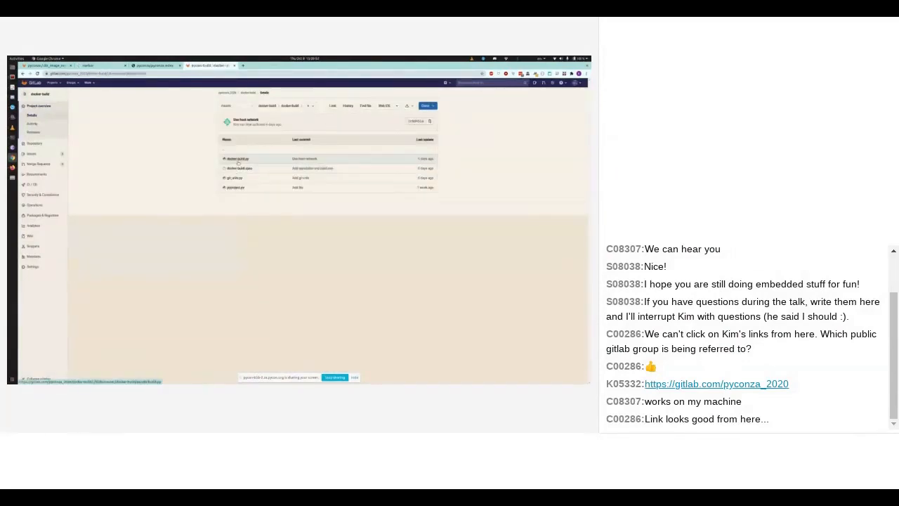
click(238, 159)
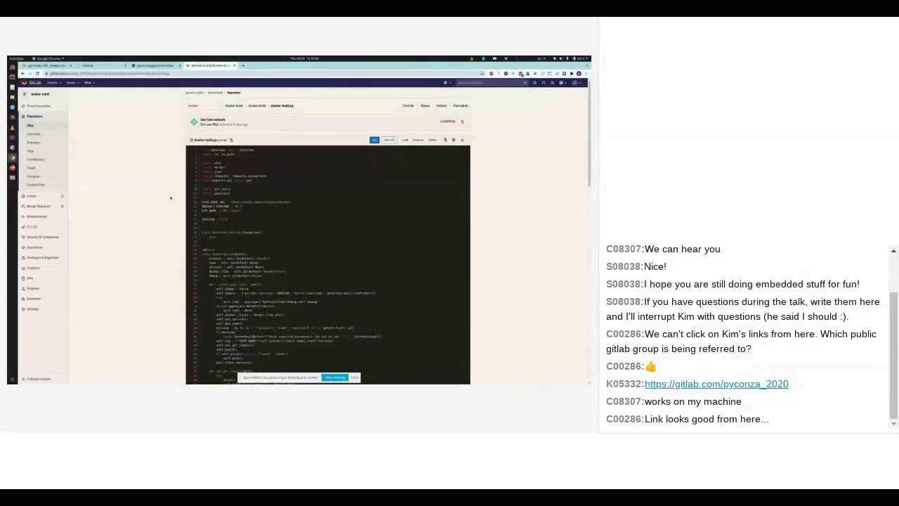
scroll(up, 3)
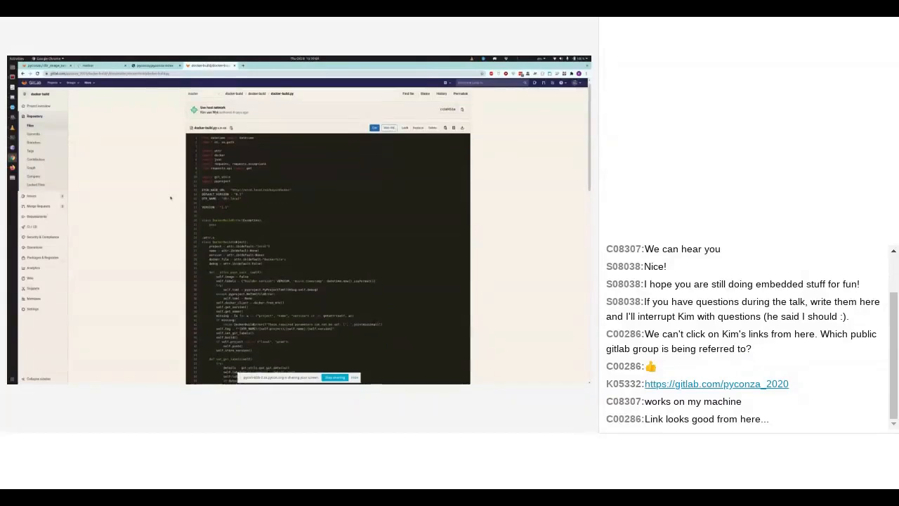
scroll(down, 3)
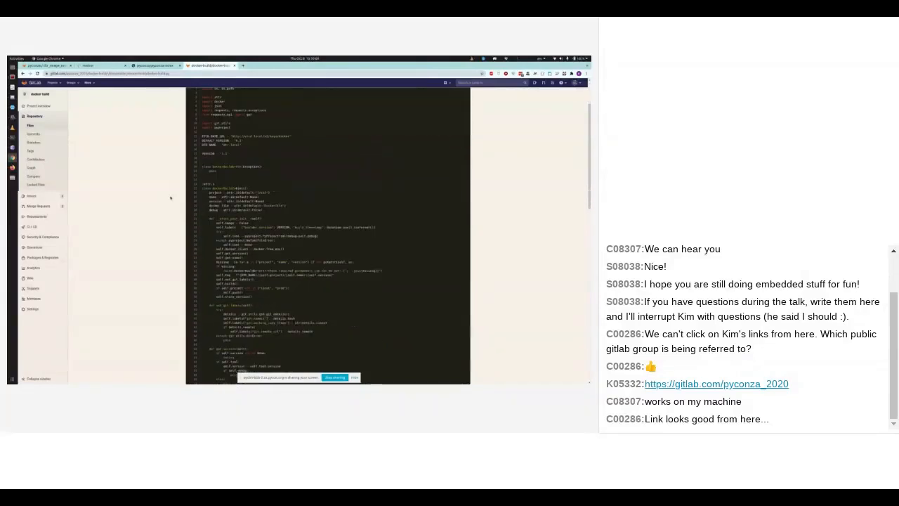
scroll(down, 3)
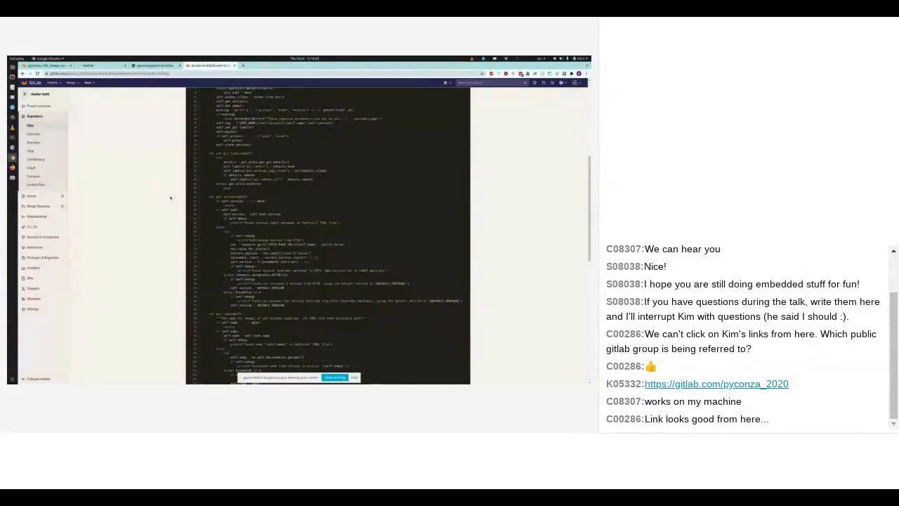
scroll(down, 3)
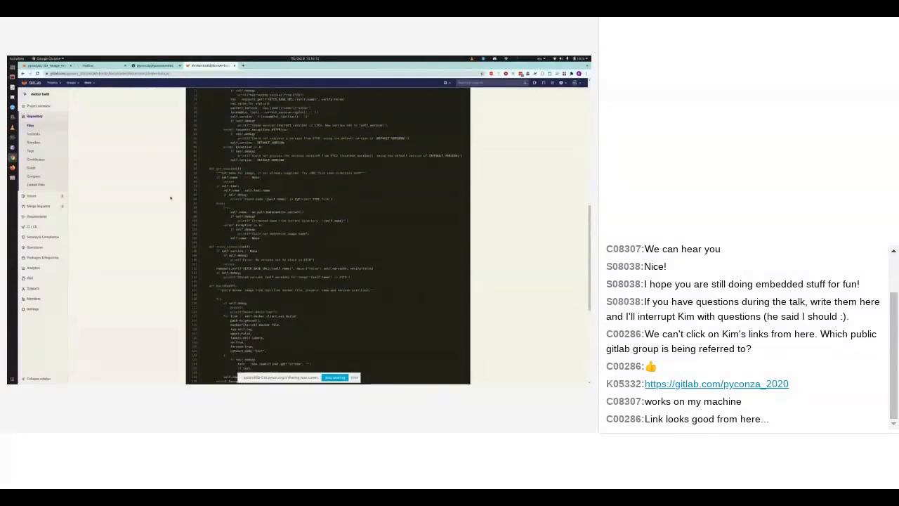
scroll(down, 3)
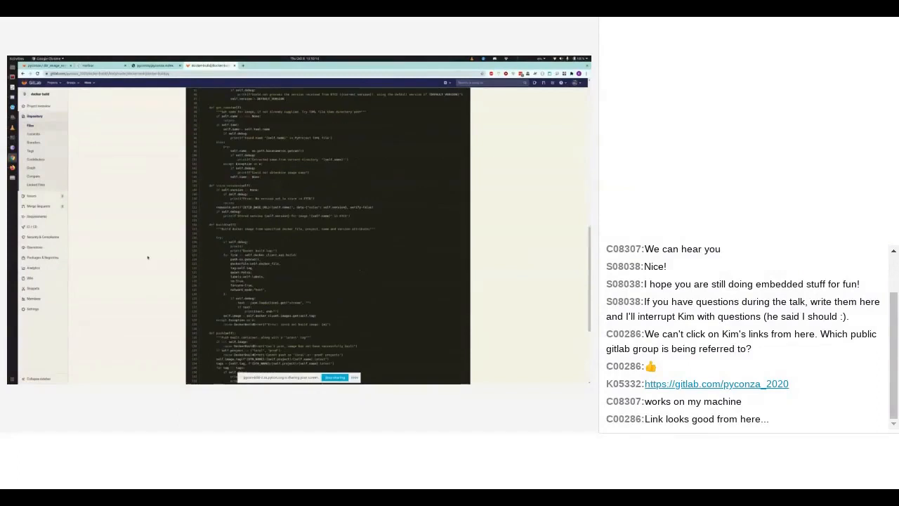
scroll(down, 3)
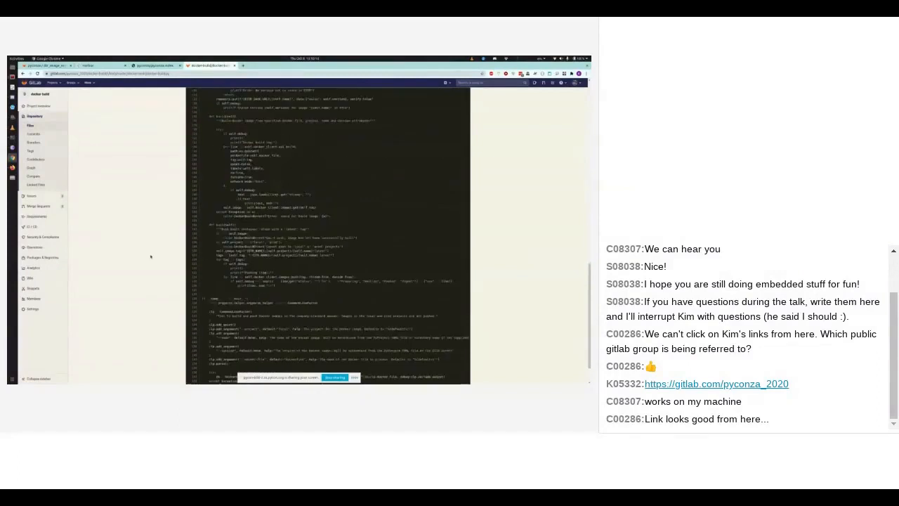
scroll(down, 3)
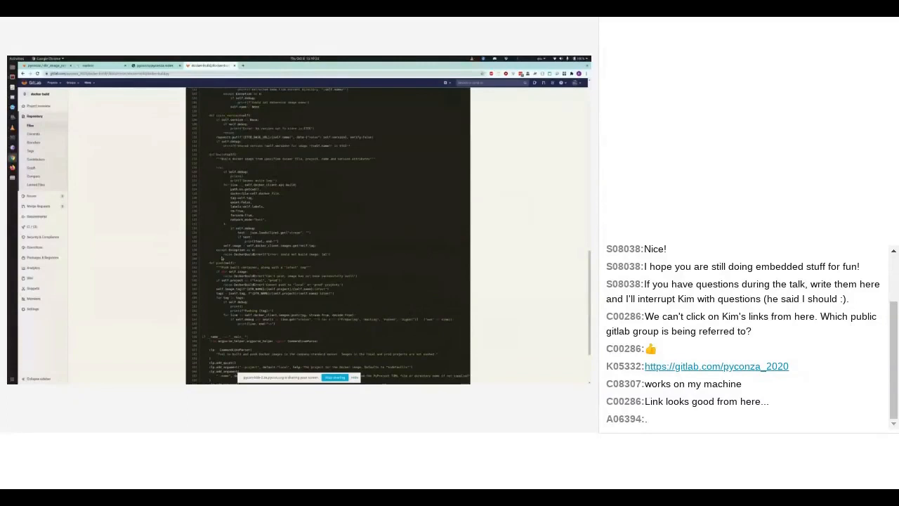
scroll(up, 3)
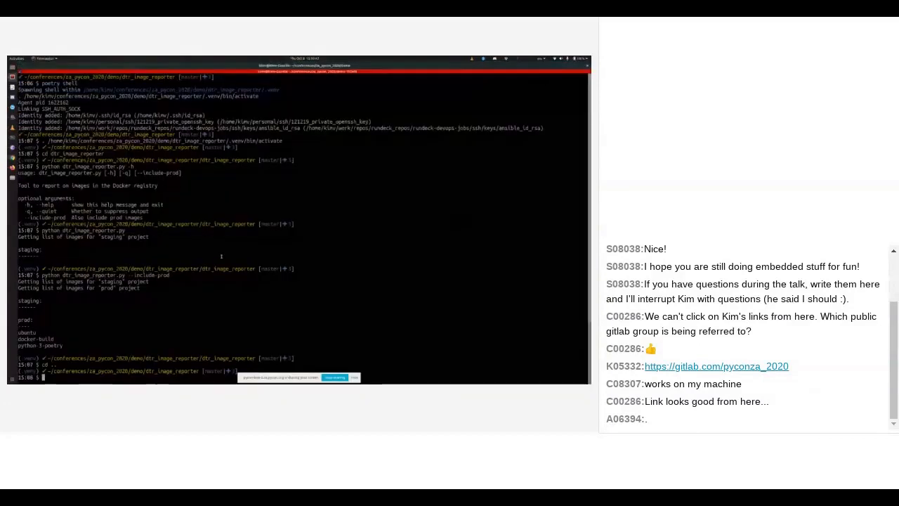
Step: Run ./docker-build in the dtr_image_reporter directory
text(./docker-build)
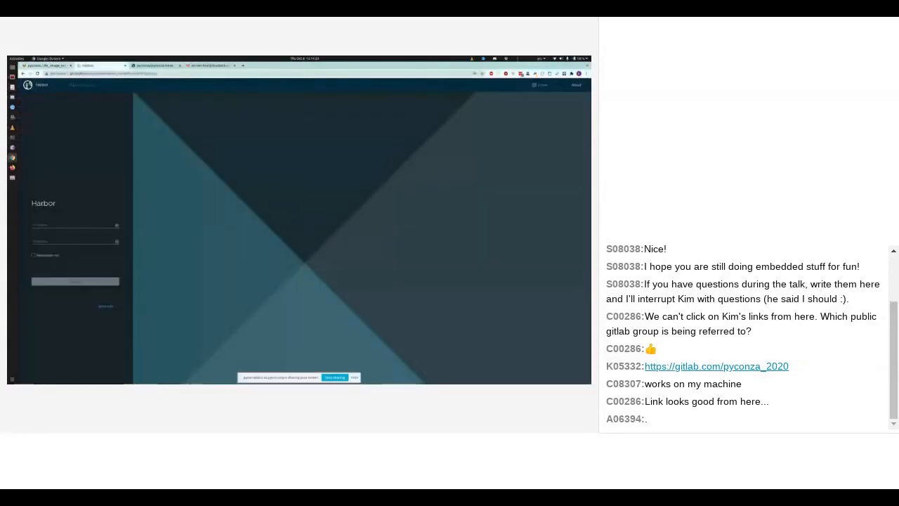
Step: Enter the Harbor registry credentials, tick Remember me, and log in
click(74, 224)
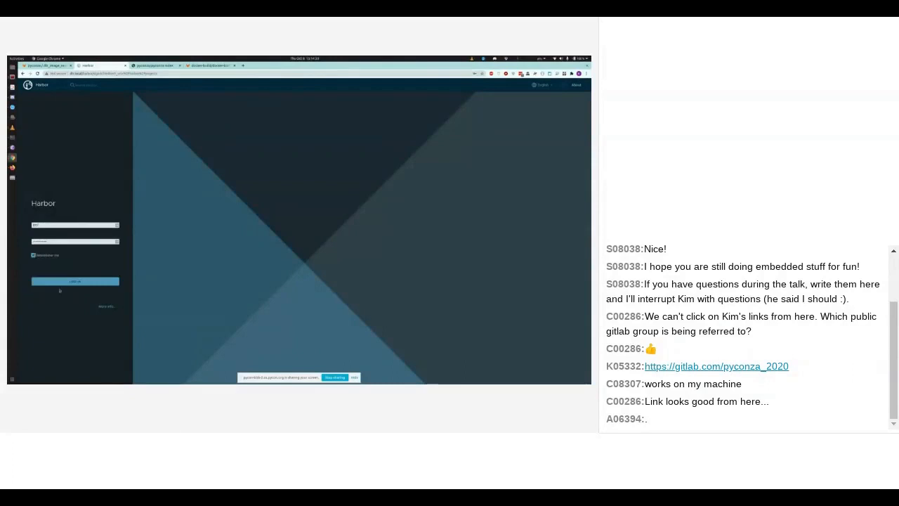
click(75, 281)
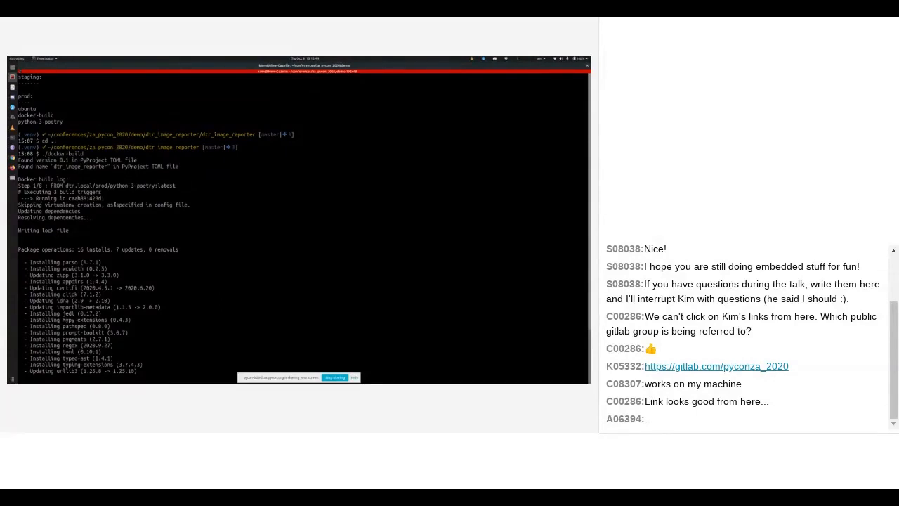
Step: Follow the build log until dtr.local/local/dtr_image_reporter:0.1 is tagged and stored in ETCD
scroll(down, 3)
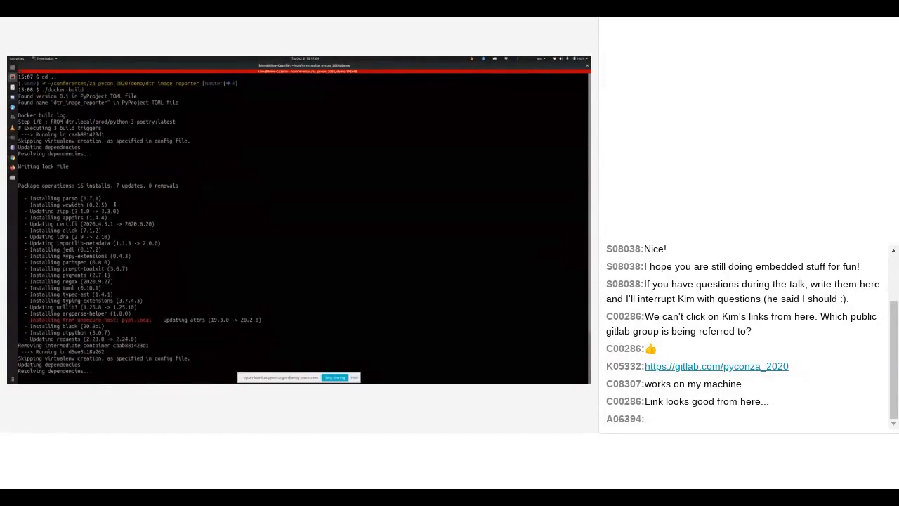
scroll(down, 3)
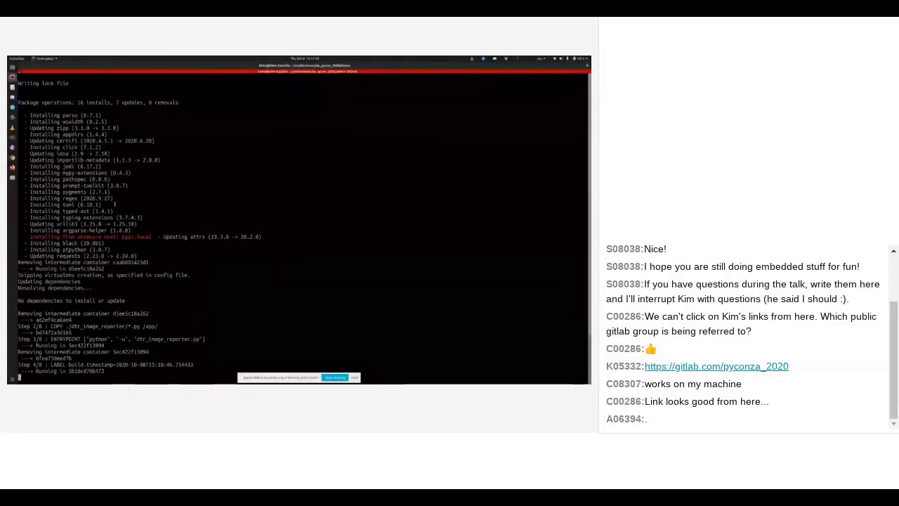
scroll(down, 3)
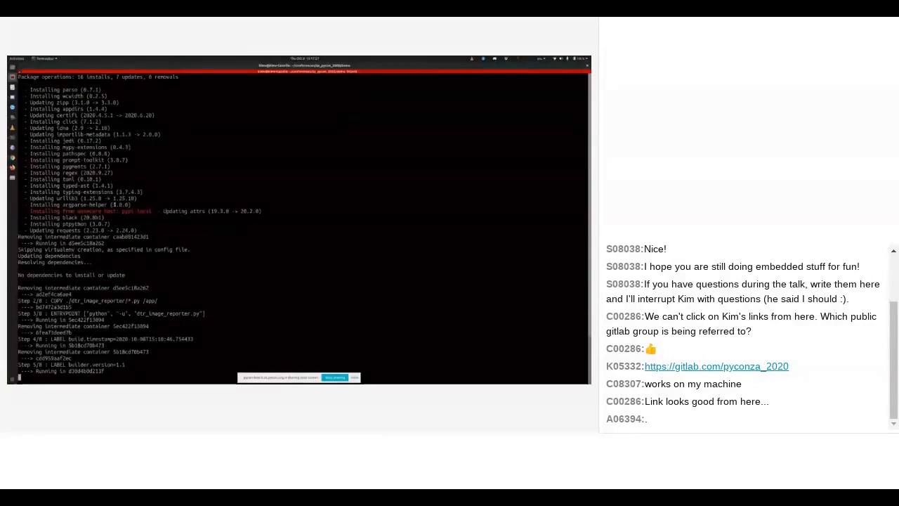
scroll(down, 3)
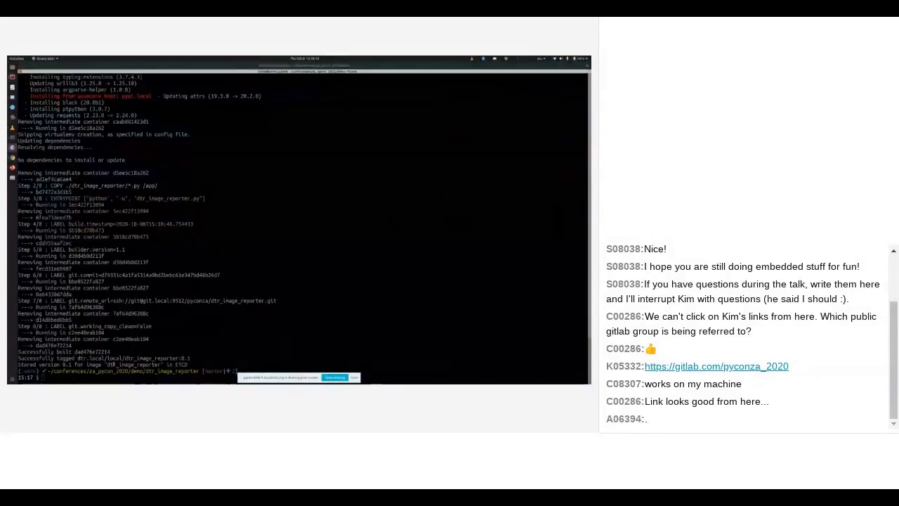
scroll(down, 3)
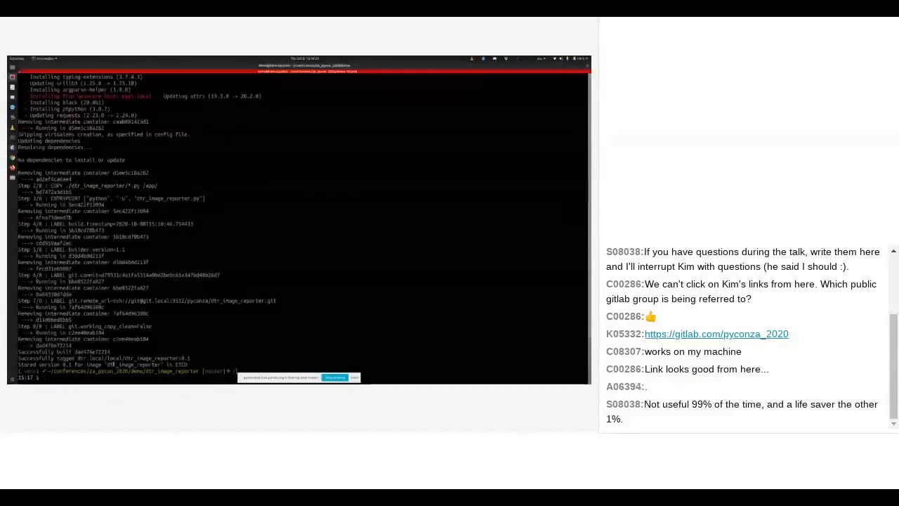
Step: Rerun the dtr.local dtr_image_reporter 0.1 container with a --network option added
text(docker run -it)
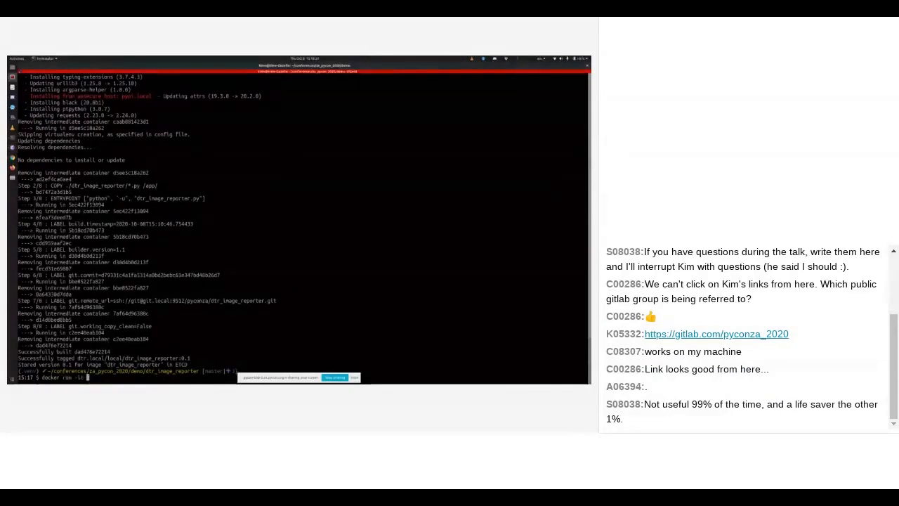
text(dtr)
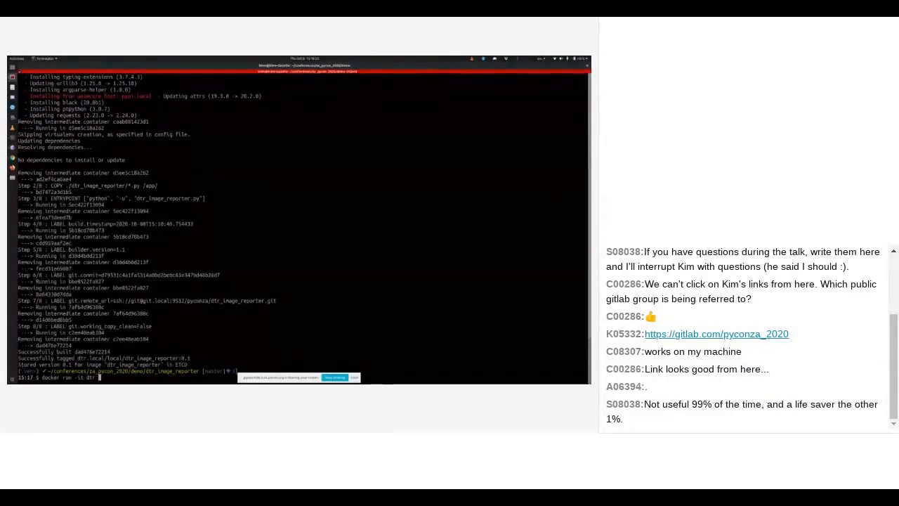
text(.local/local/dtr_image_reporter:0.1)
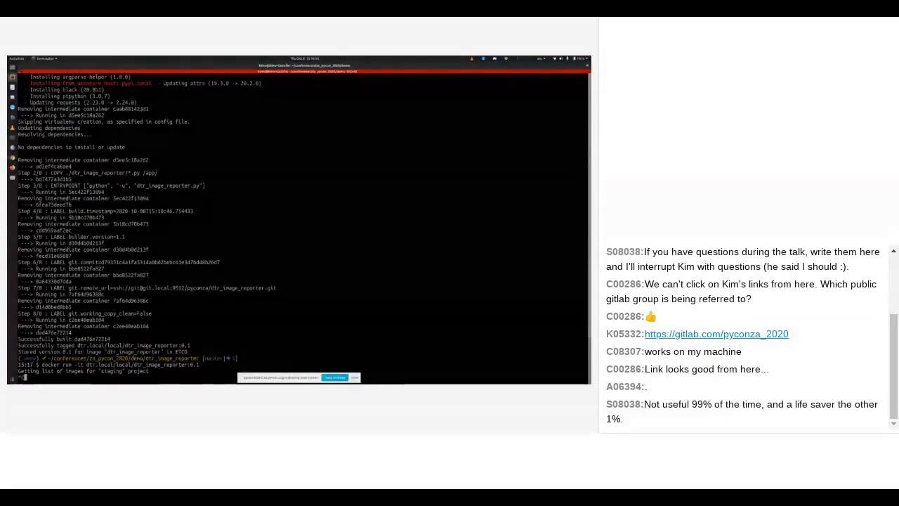
scroll(down, 3)
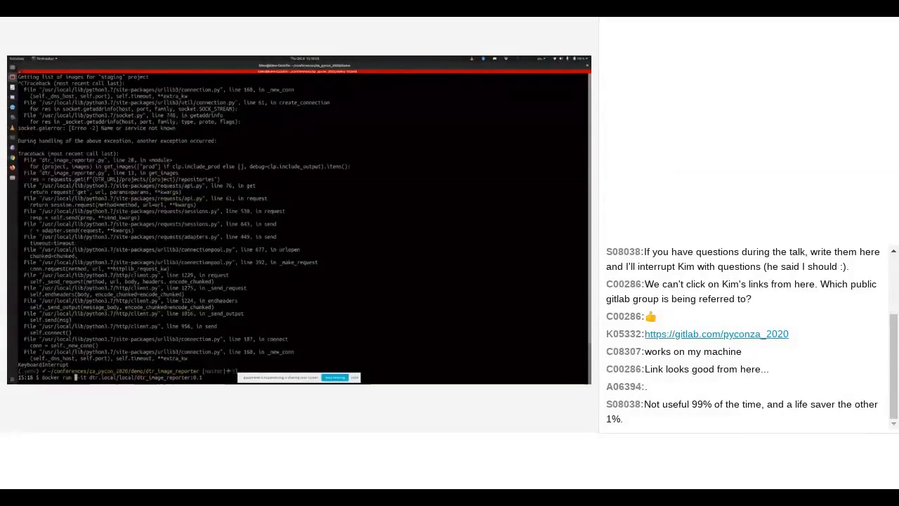
text(--network)
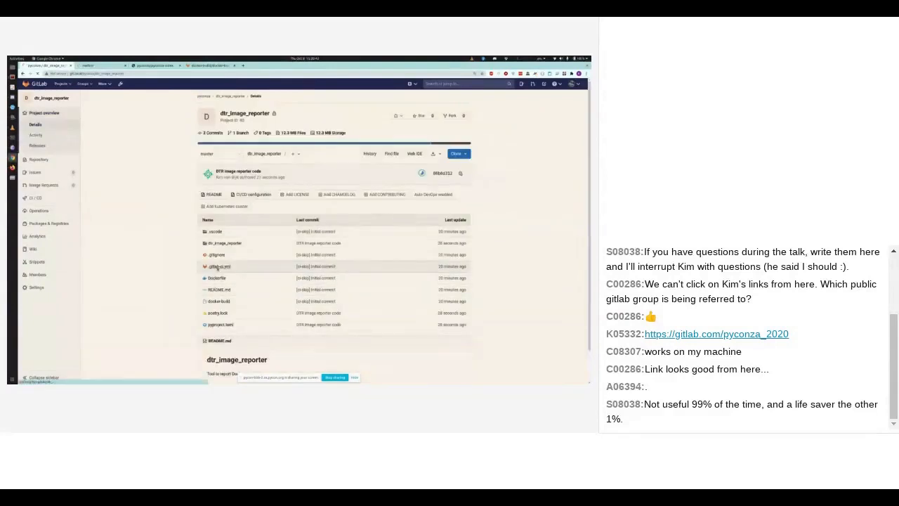
Step: Review .gitlab-ci.yml, then open running pipeline #55 from CI/CD Pipelines
click(218, 266)
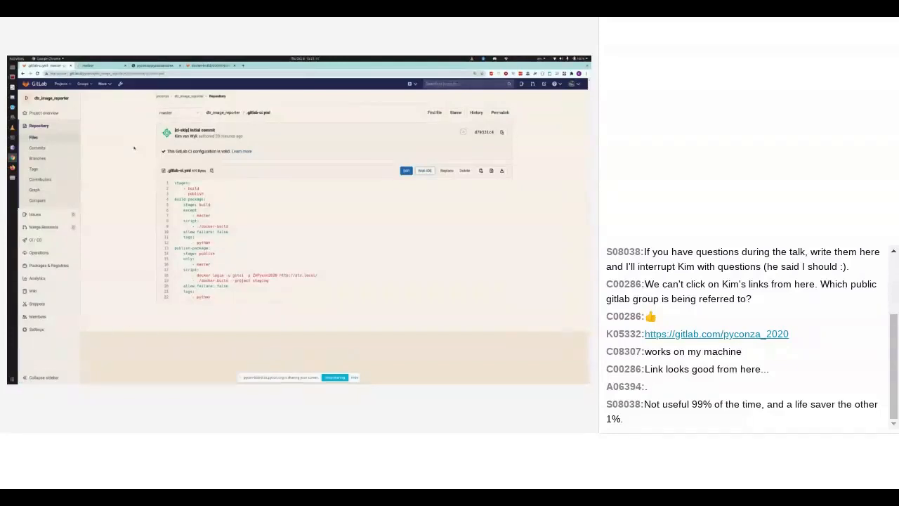
click(36, 240)
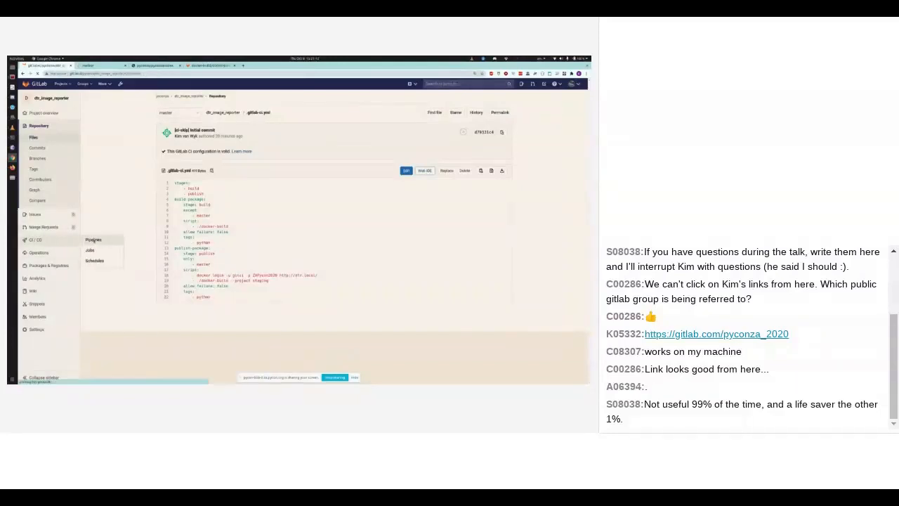
click(93, 240)
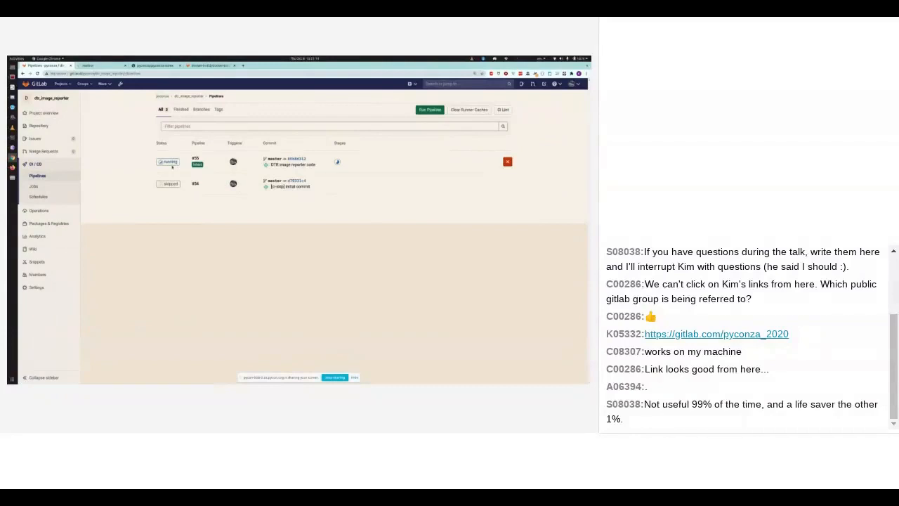
click(195, 158)
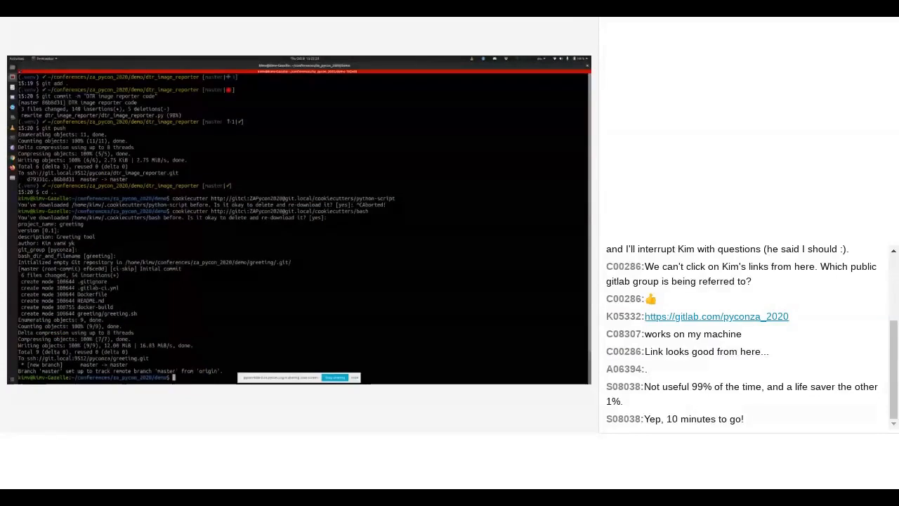
Step: Change into the newly generated greeting project directory
text(cd greeting/)
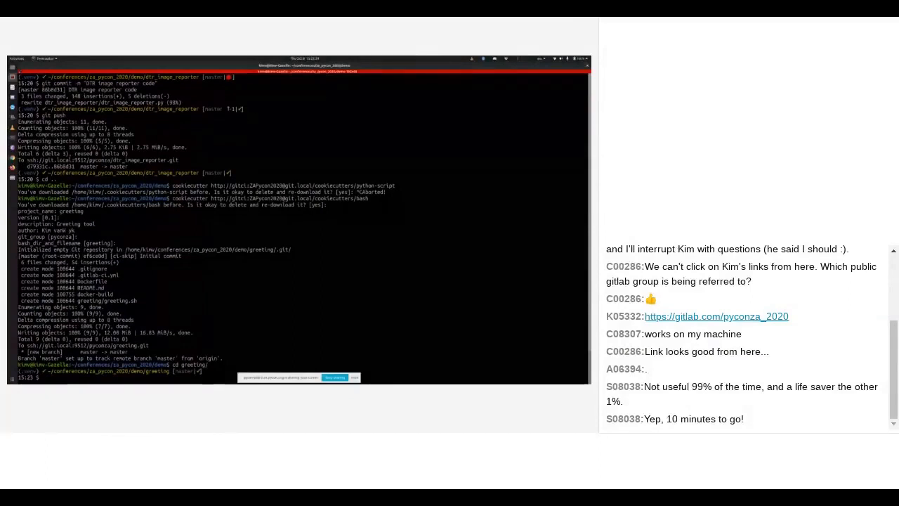
Step: List the greeting files, return to the project root, and run ./docker-build
text(ls -la)
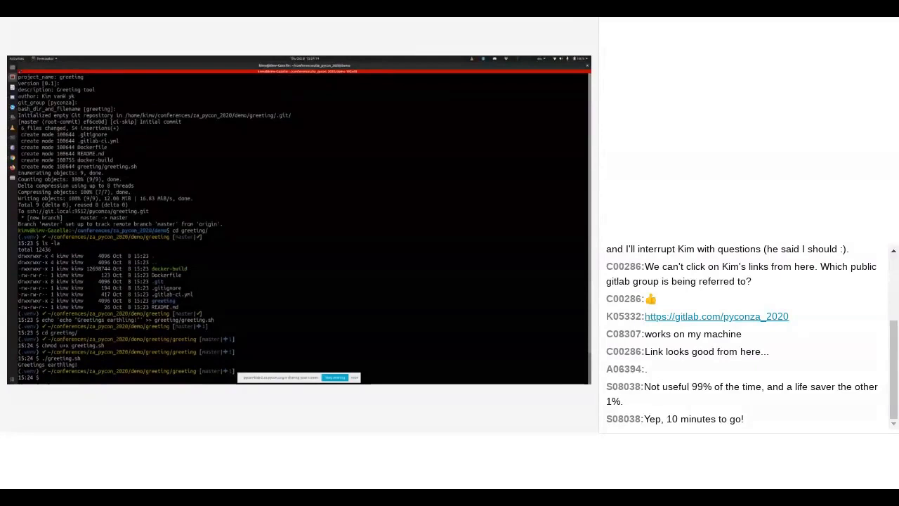
text(cd .)
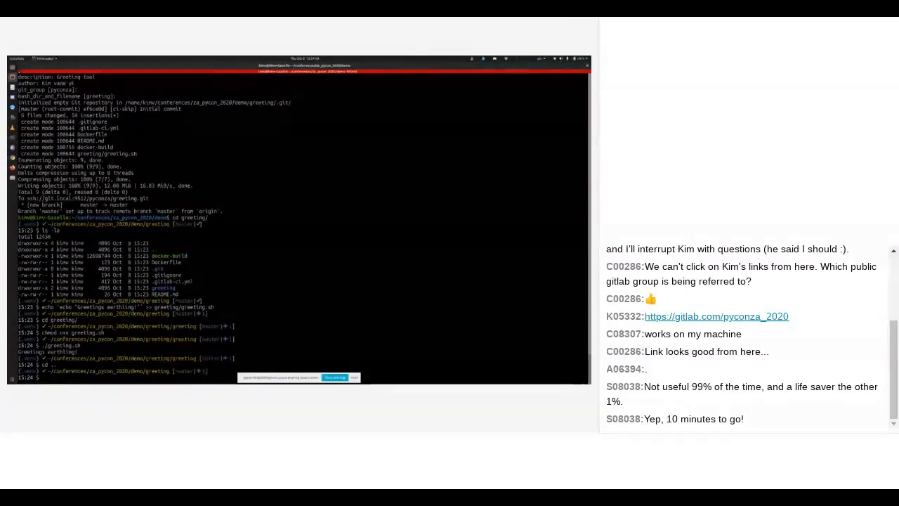
text(./docker-build)
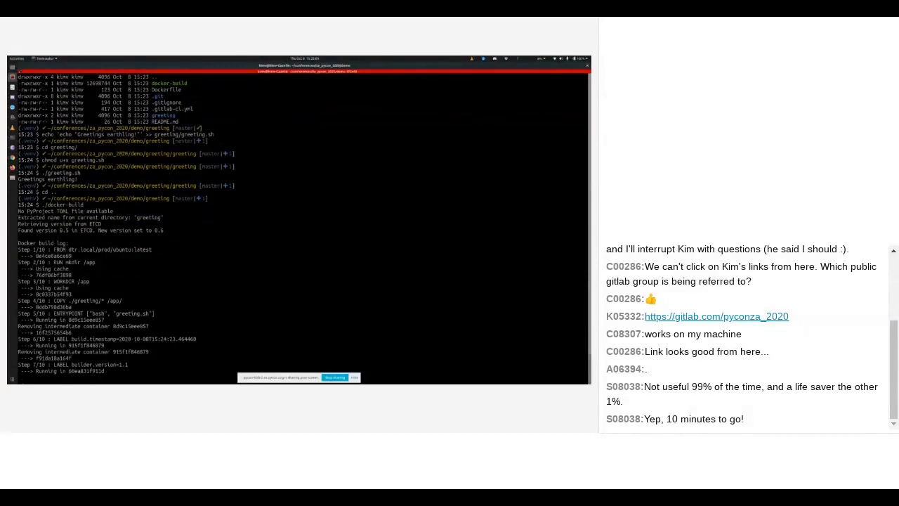
Step: Scroll the build output to confirm greeting:0.6 was tagged and stored in ETCD
scroll(down, 3)
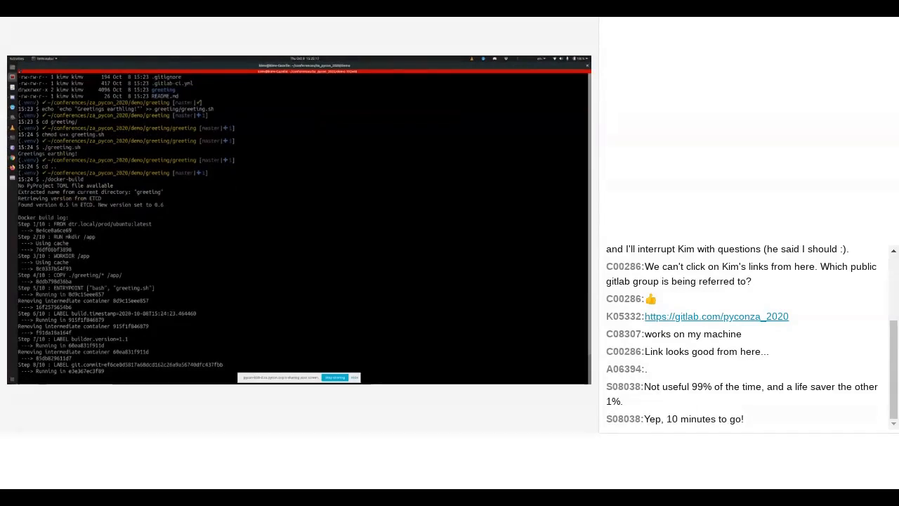
scroll(down, 3)
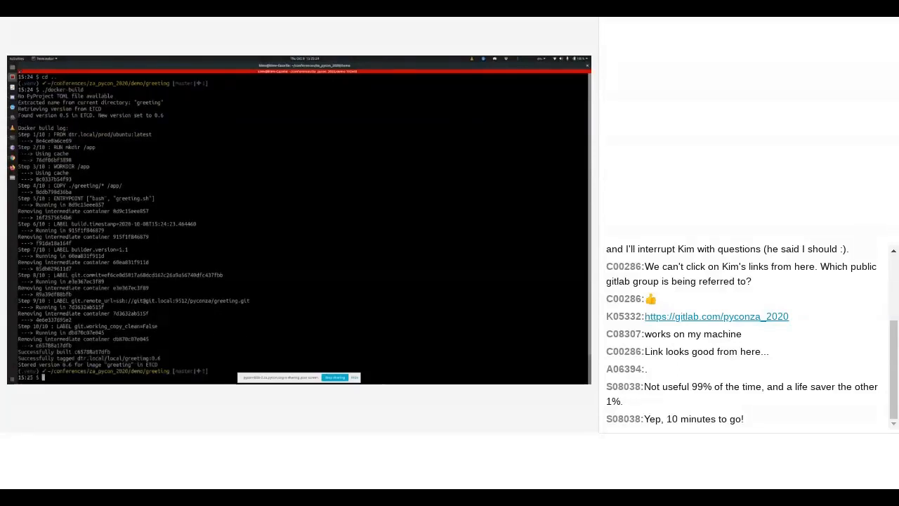
Step: Run ./docker-build to rebuild greeting as 0.7 and follow the log
text(./docker-build)
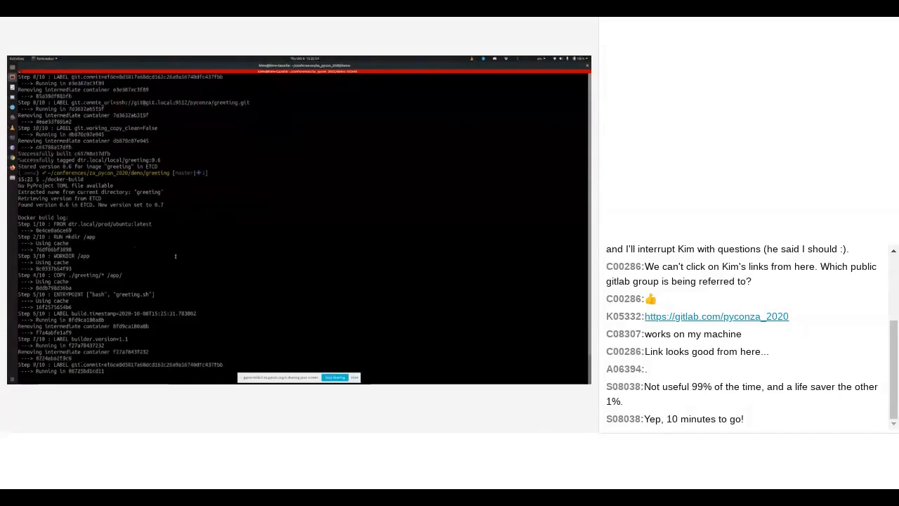
scroll(down, 3)
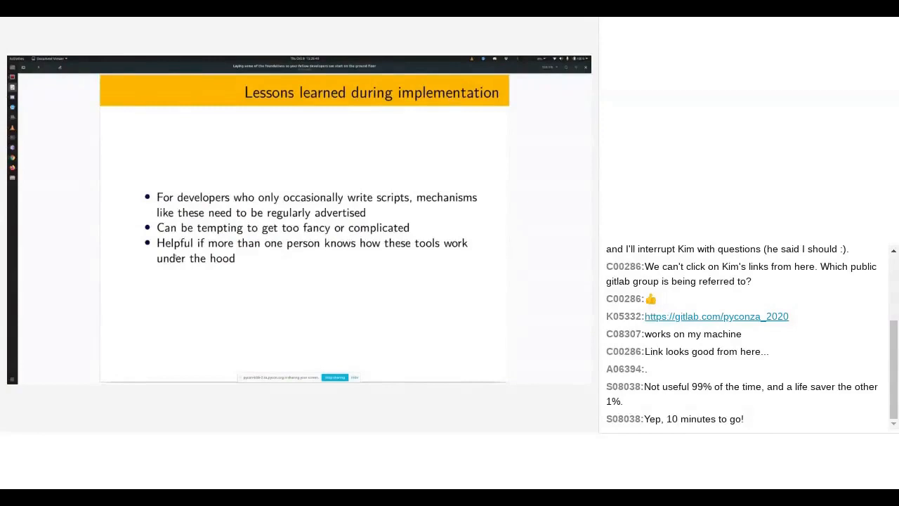
Step: Advance the slides to 'Lessons learned during implementation'
scroll(down, 3)
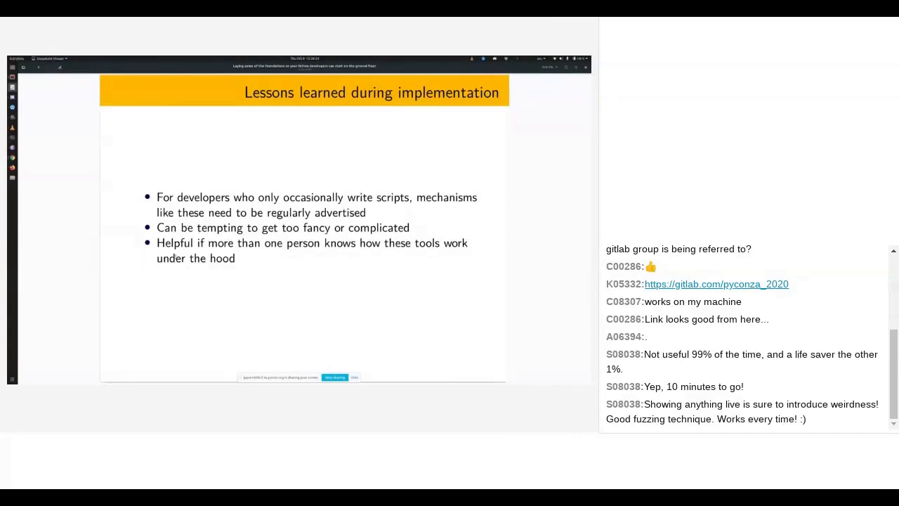
scroll(down, 3)
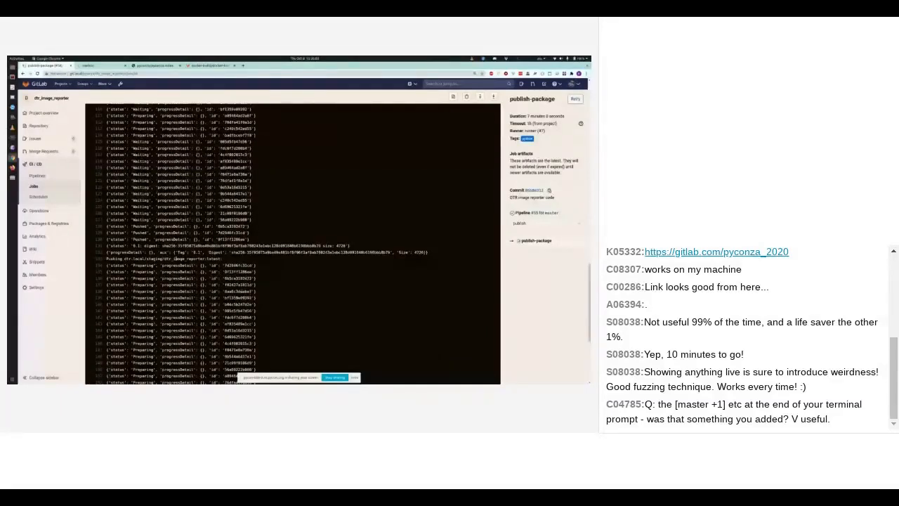
Step: Scroll the publish-package image push output, then switch to the Harbor registry site
scroll(down, 3)
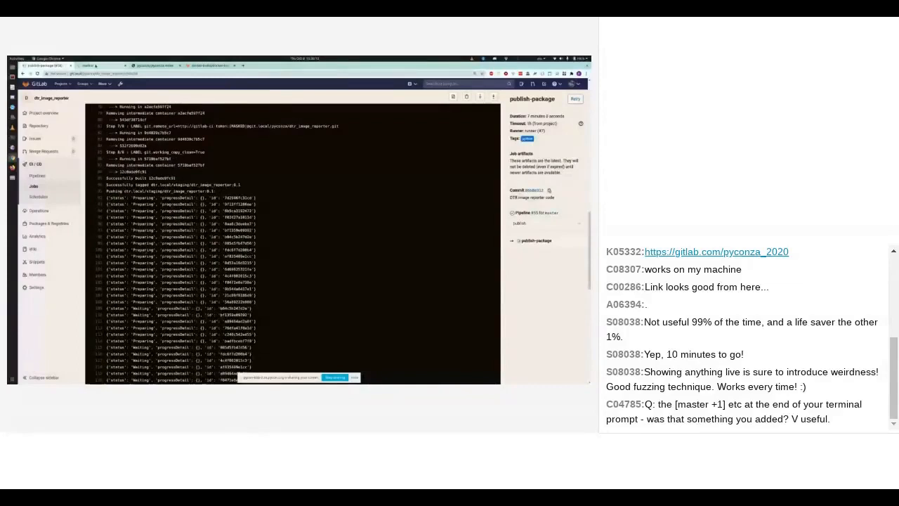
click(153, 65)
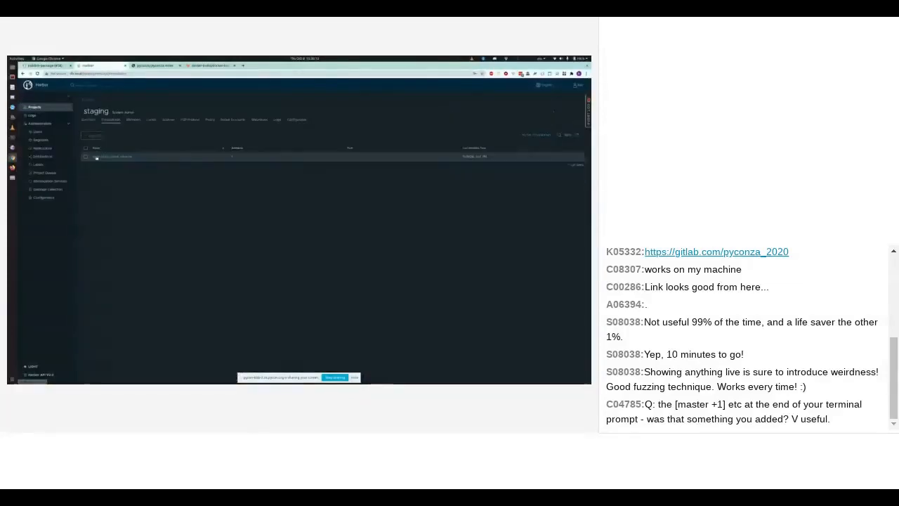
Step: Open the newly pushed image repository in Harbor's staging project
click(112, 156)
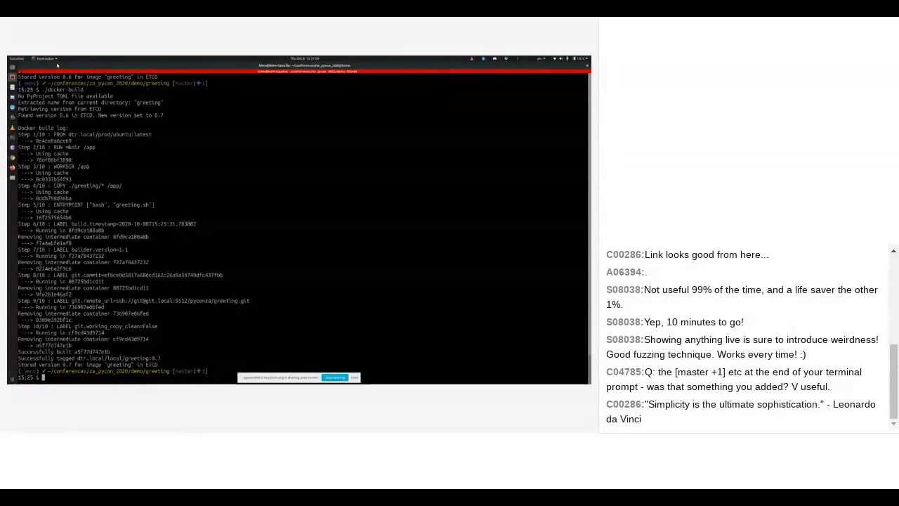
Step: Review the finished greeting 0.7 build output and begin typing a cd command
text(cd)
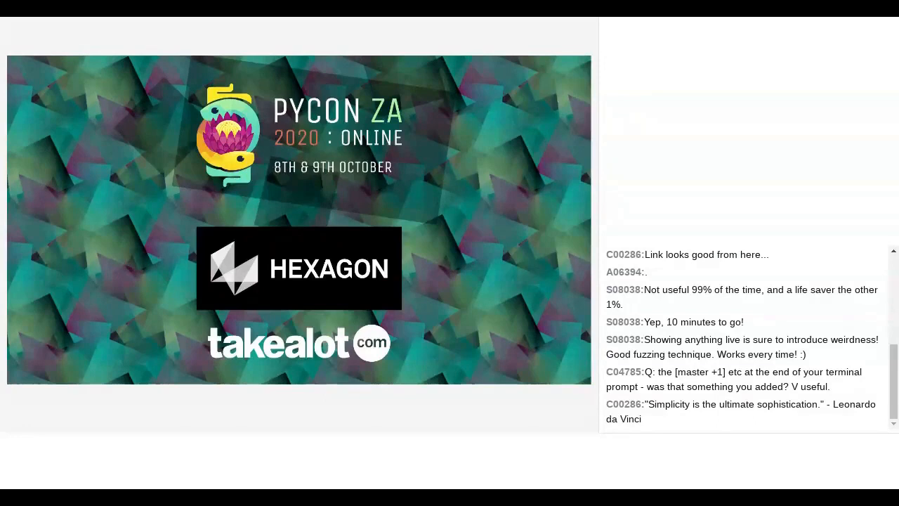
scroll(down, 3)
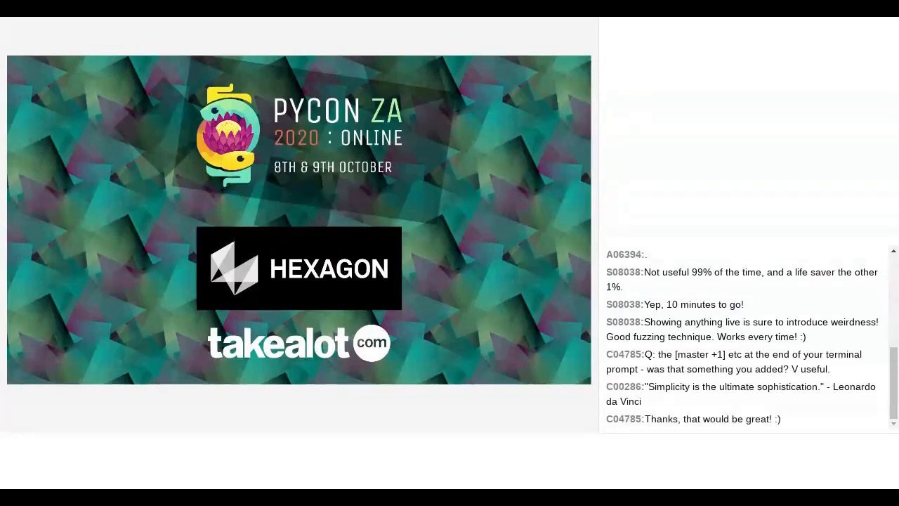
scroll(down, 3)
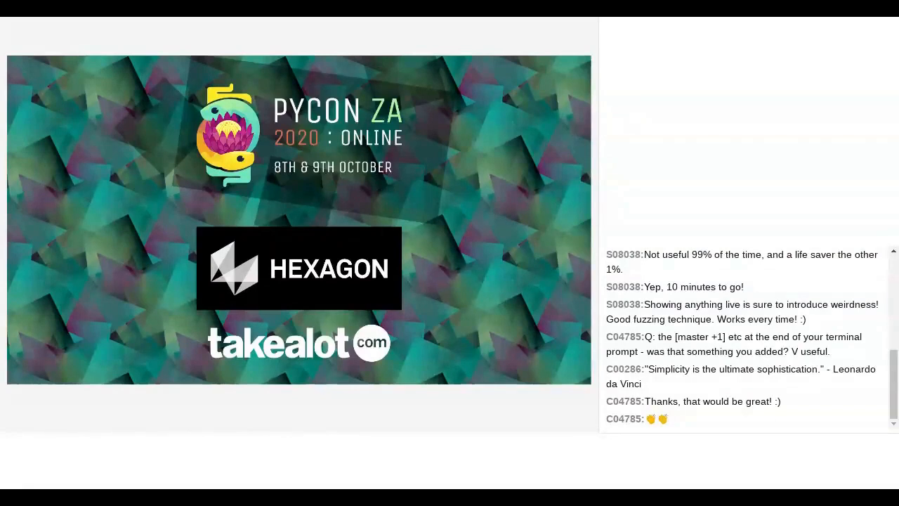
scroll(down, 3)
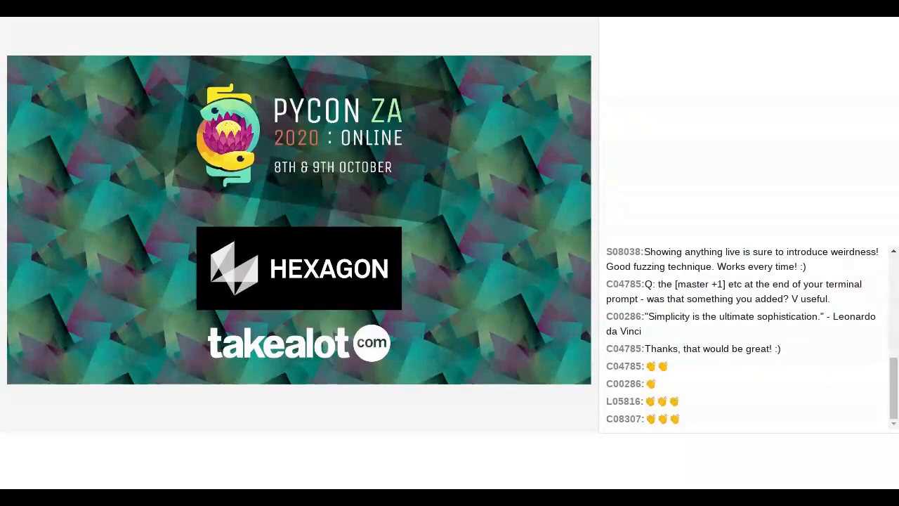
scroll(down, 3)
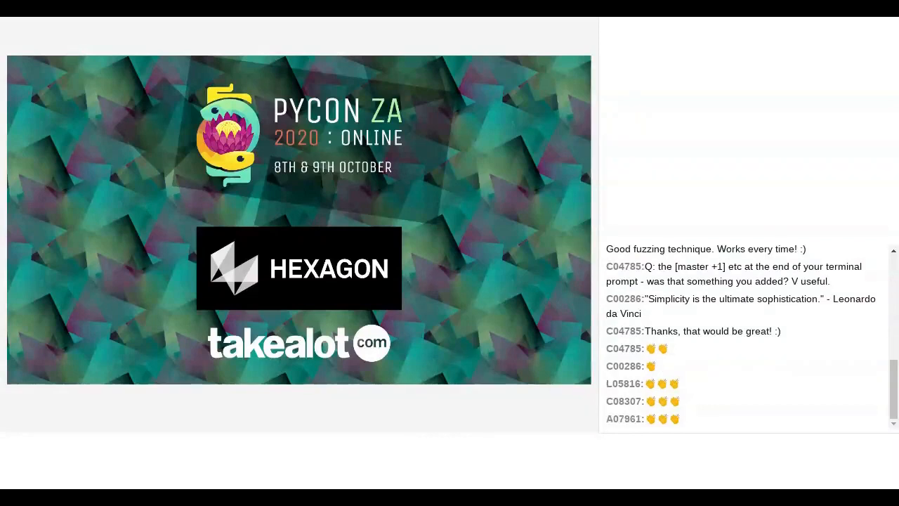